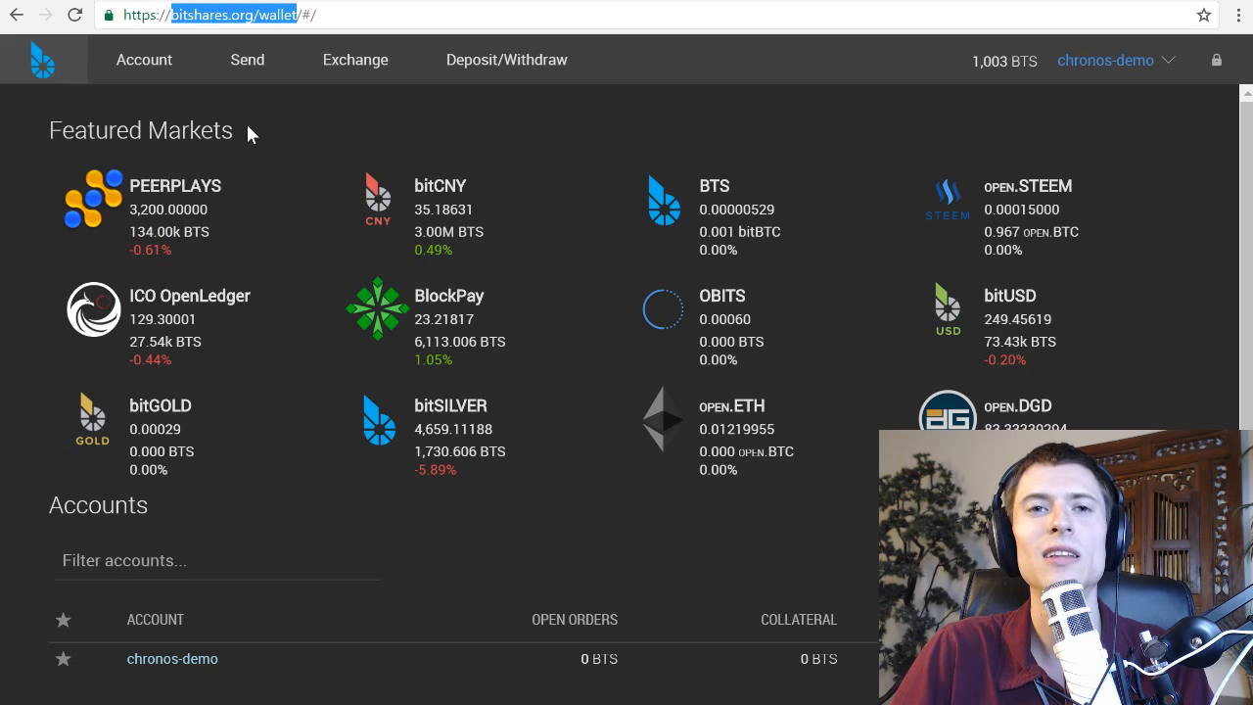
mouse_move(340, 135)
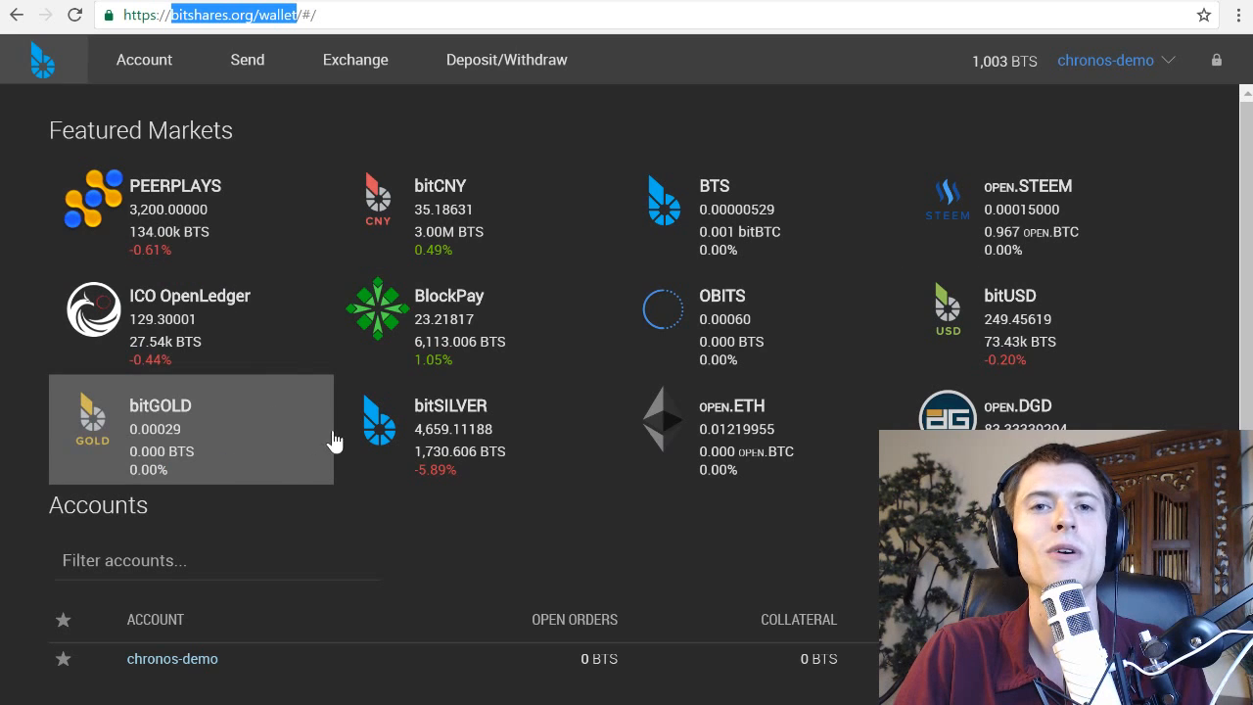
mouse_move(937, 385)
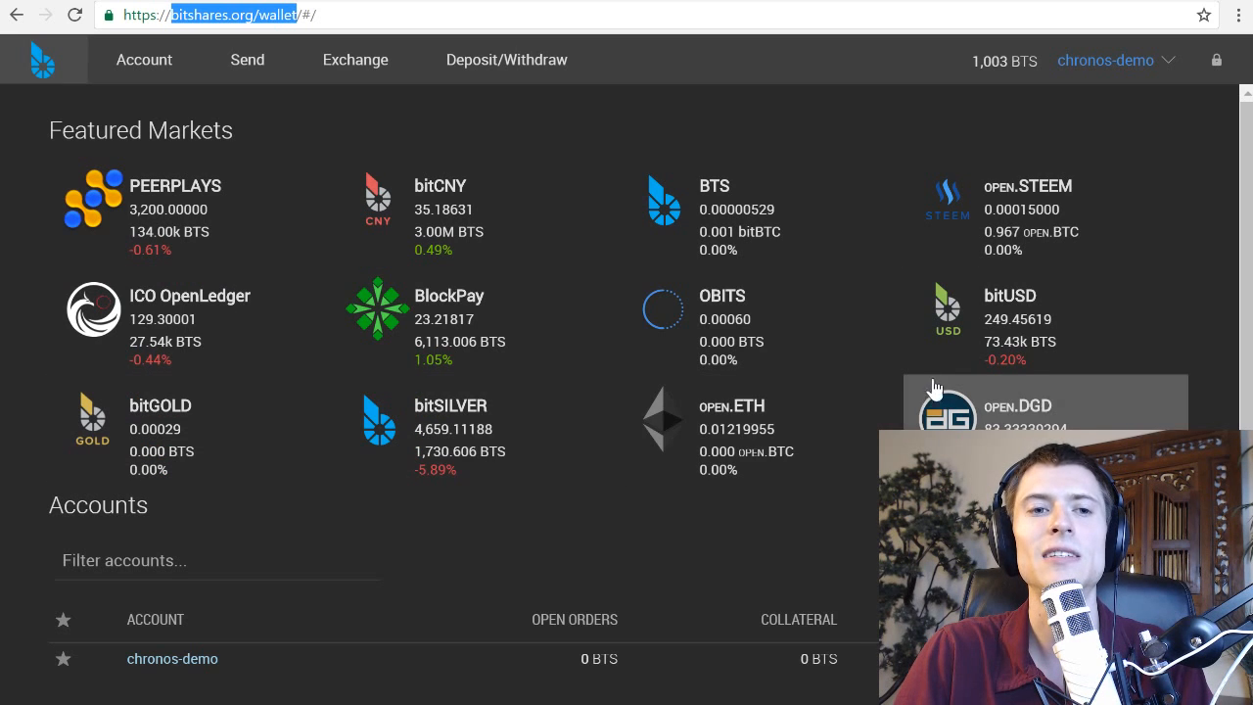
mouse_move(1084, 331)
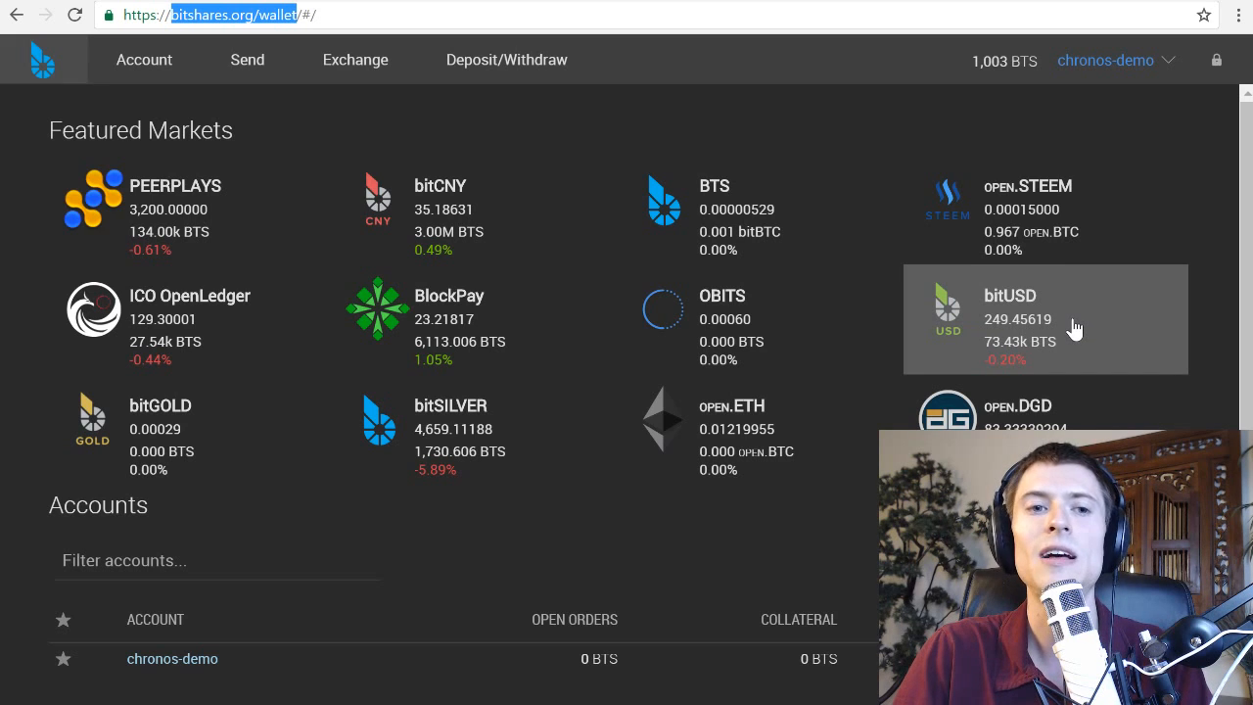
mouse_move(1058, 351)
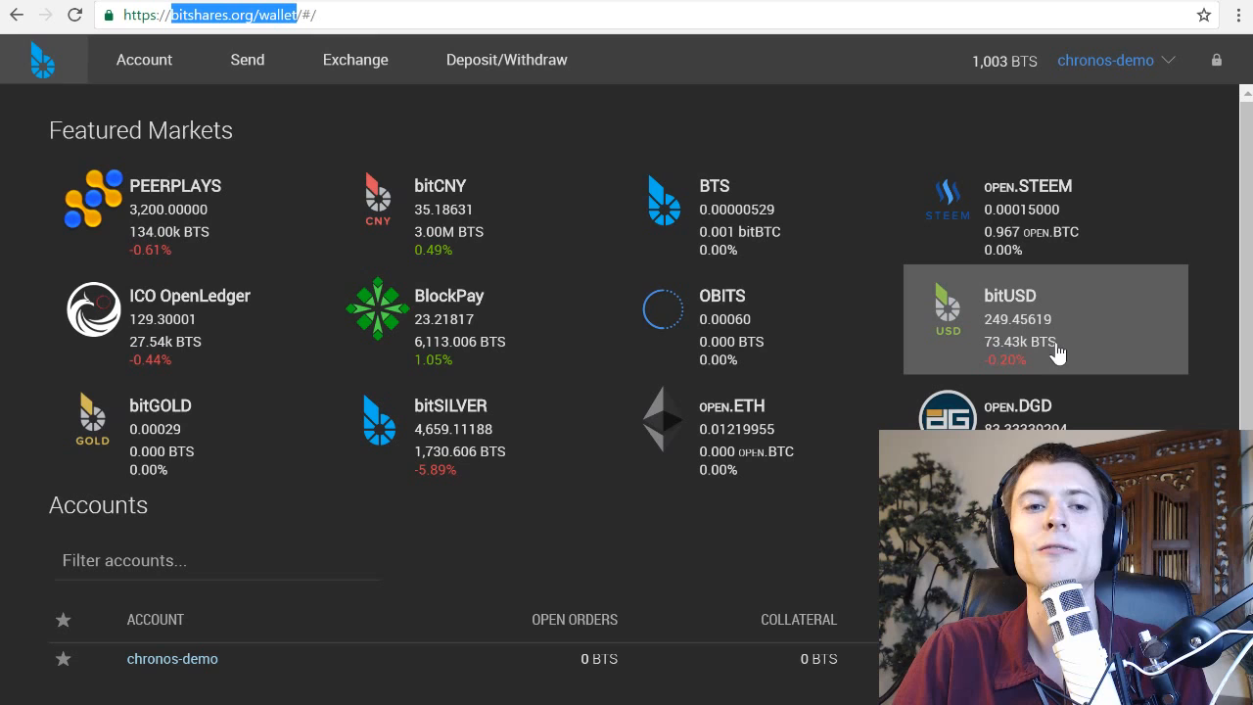
mouse_move(1058, 314)
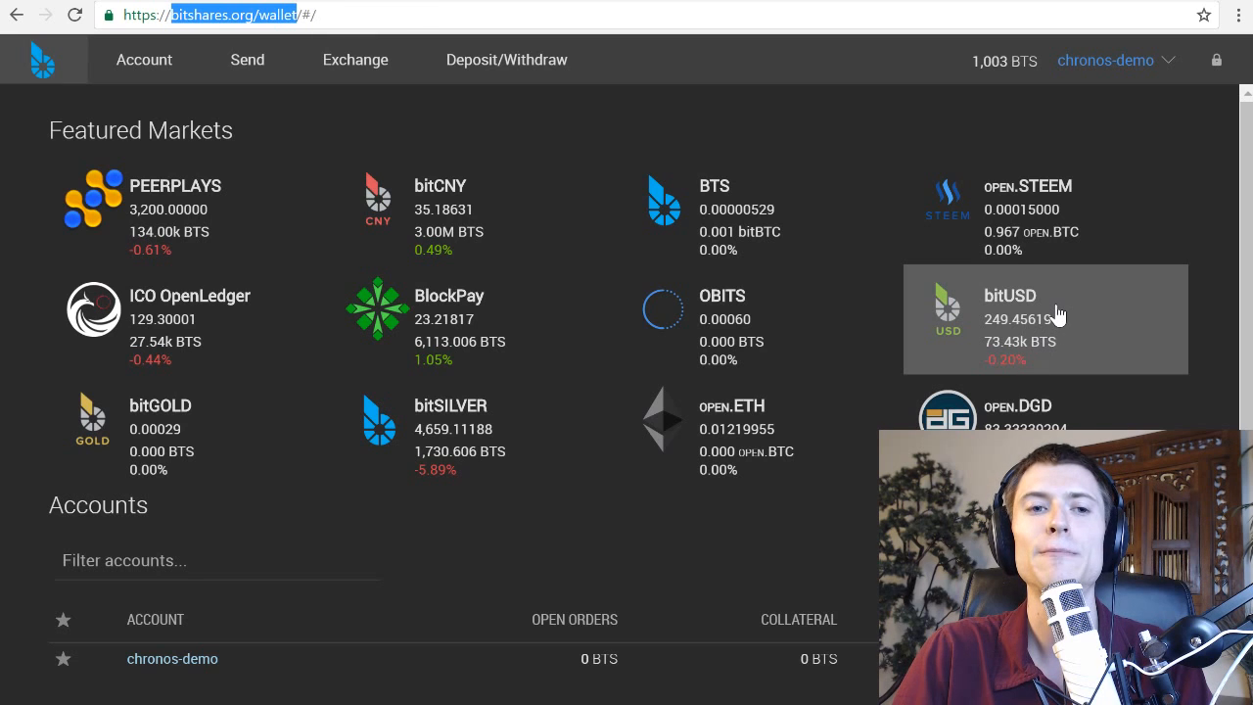
Open the bitUSD:BTS exchange page from the bitUSD Featured Markets tile
click(1045, 318)
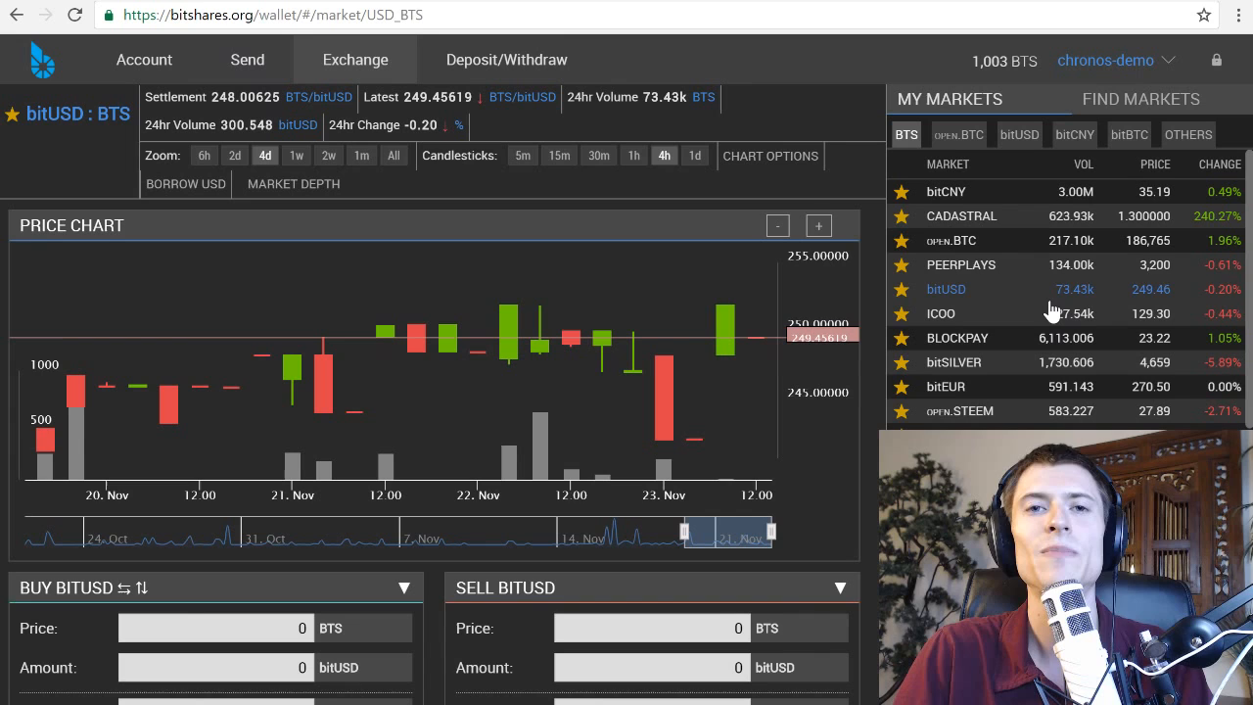
mouse_move(1052, 240)
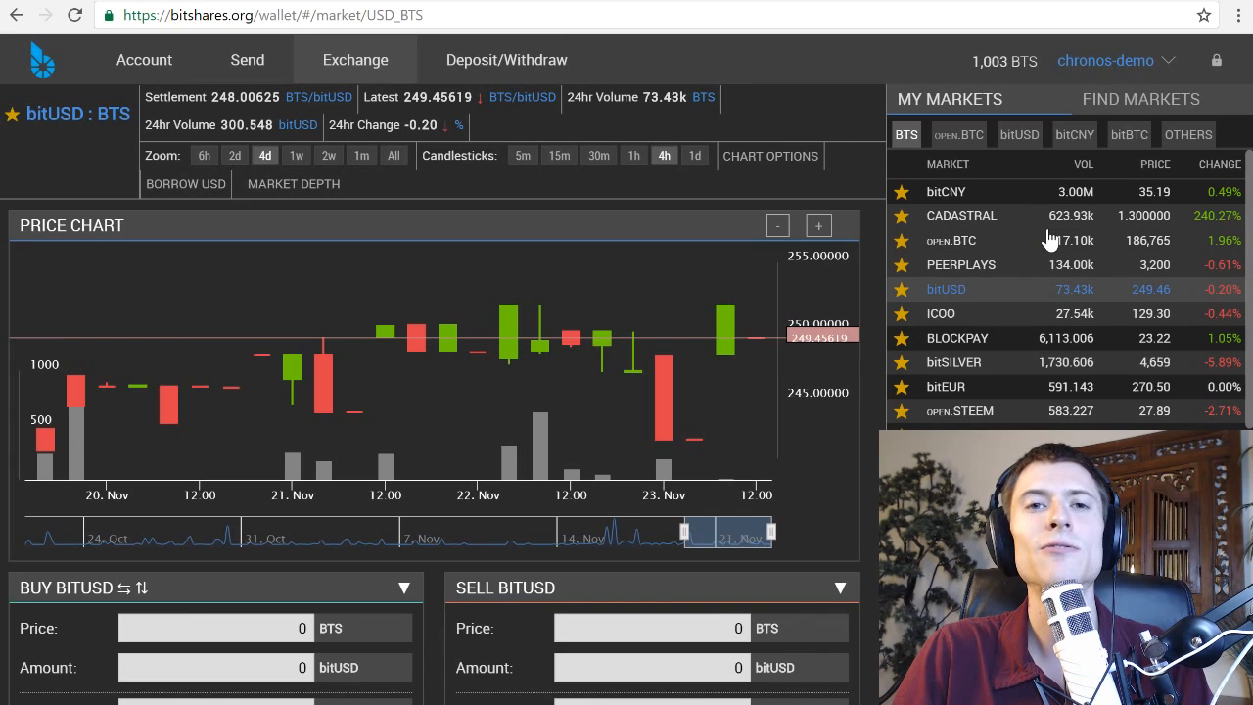
mouse_move(1009, 294)
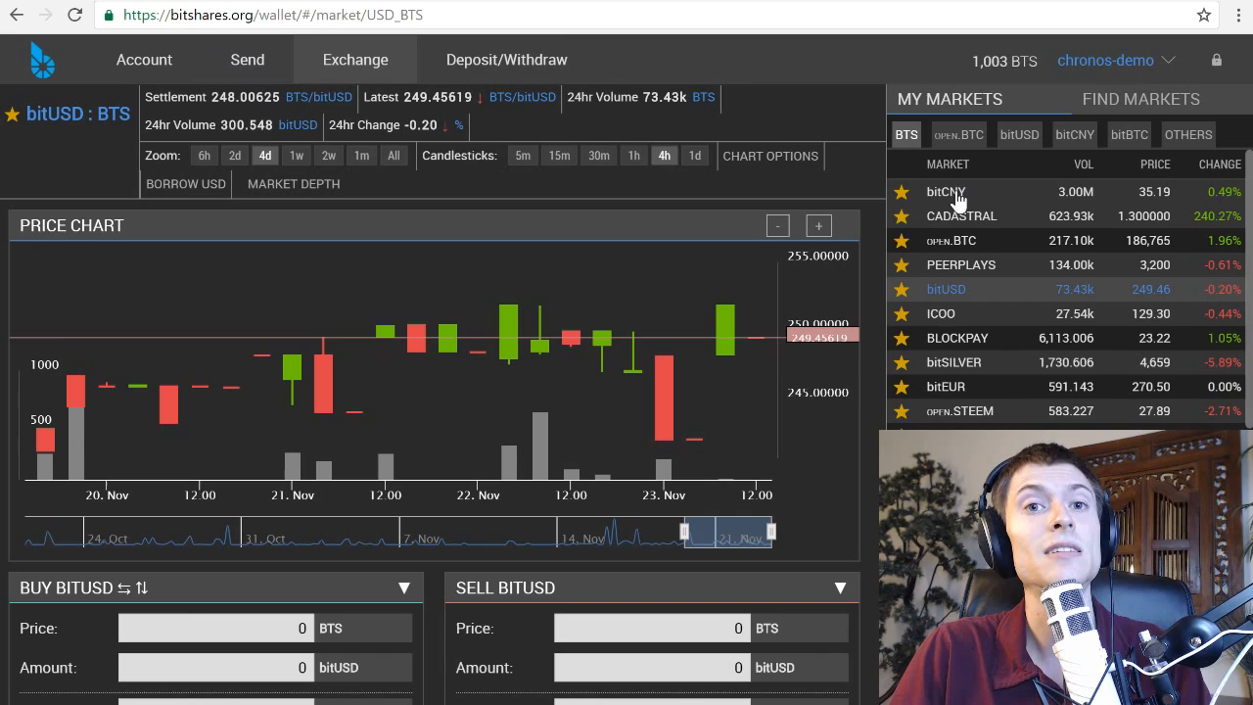
mouse_move(967, 198)
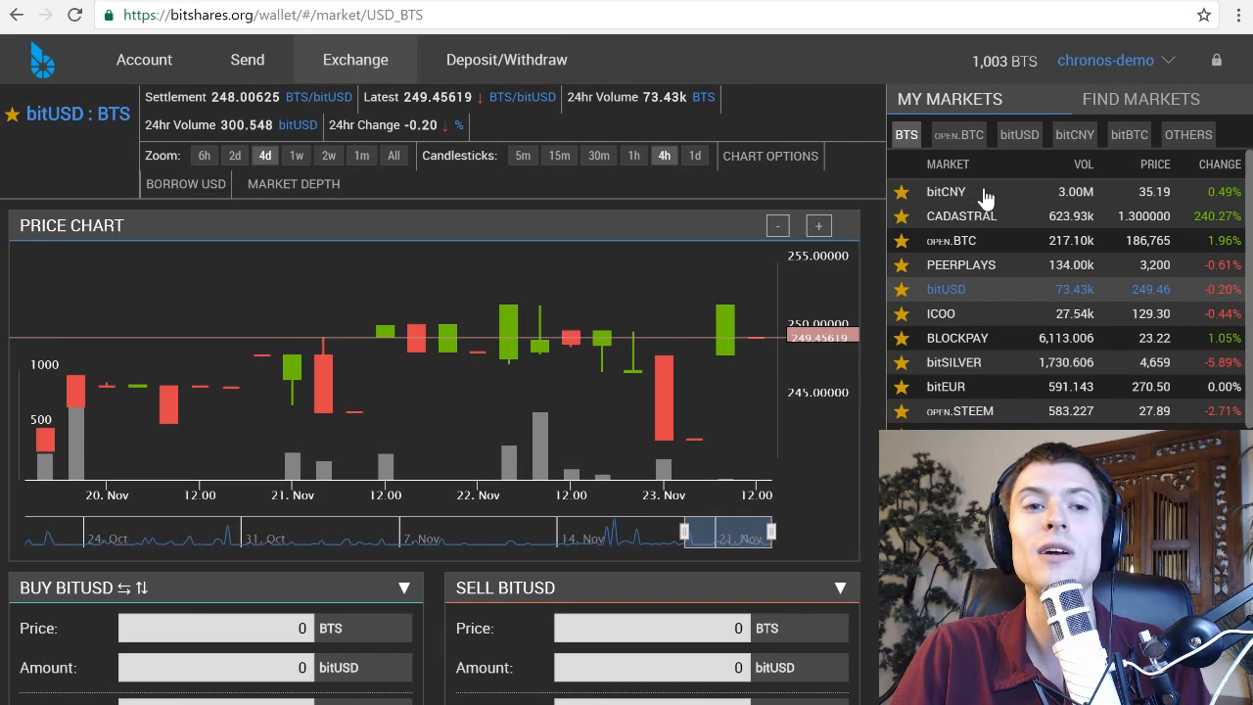
mouse_move(1040, 198)
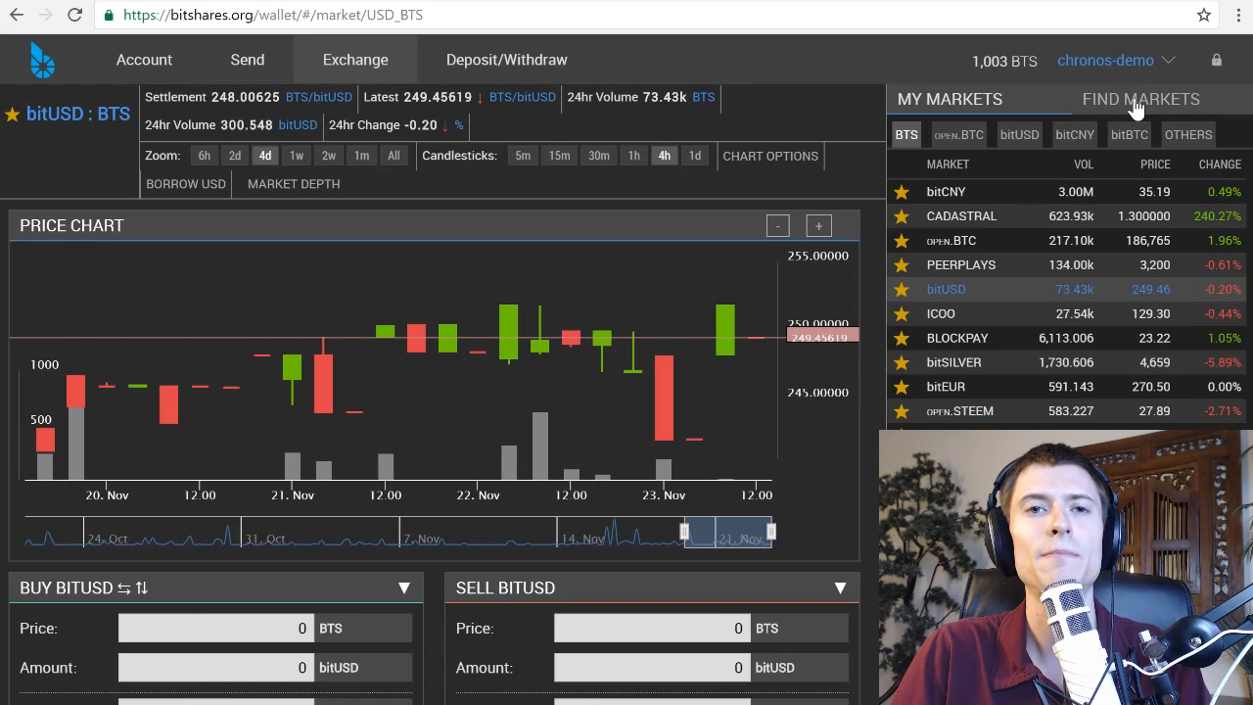
mouse_move(617, 326)
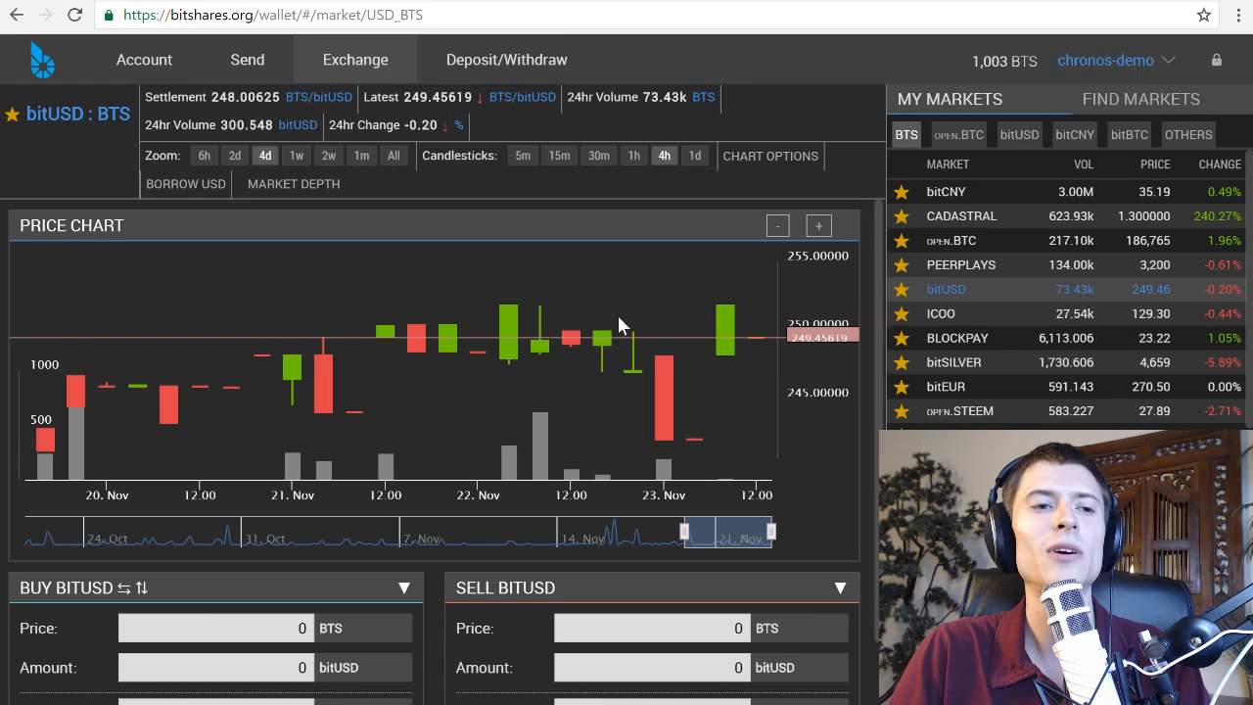
mouse_move(347, 364)
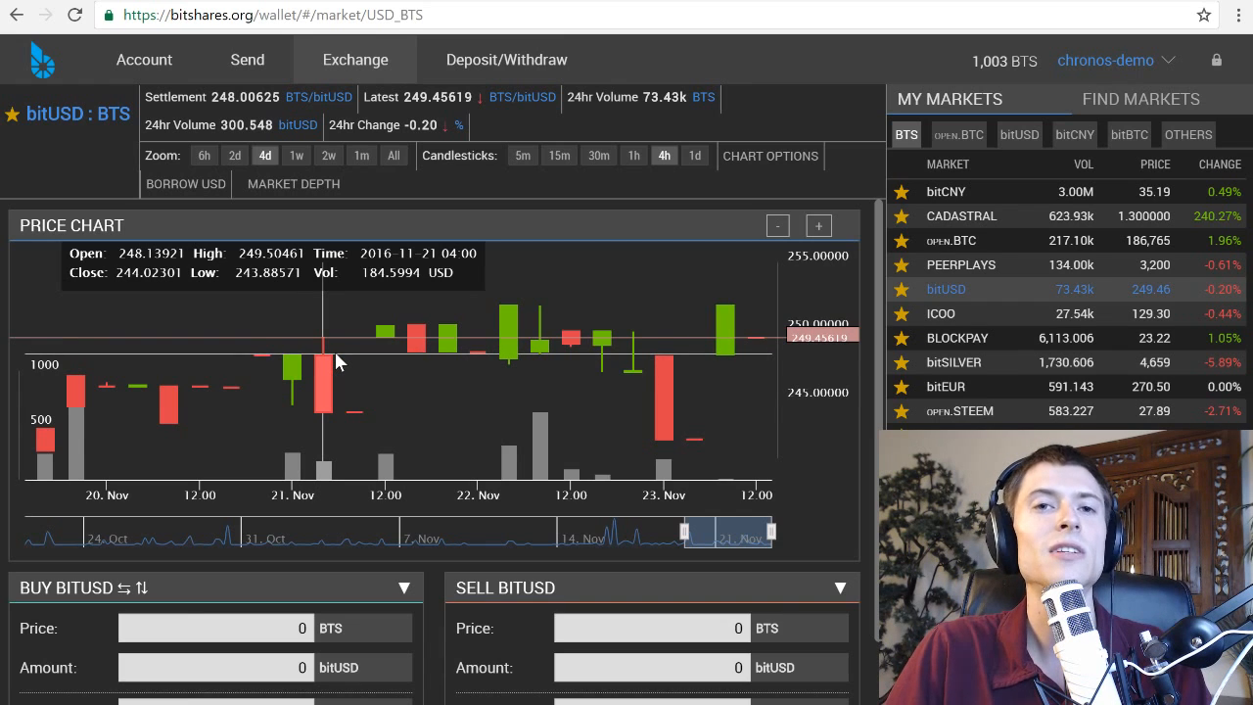
mouse_move(362, 382)
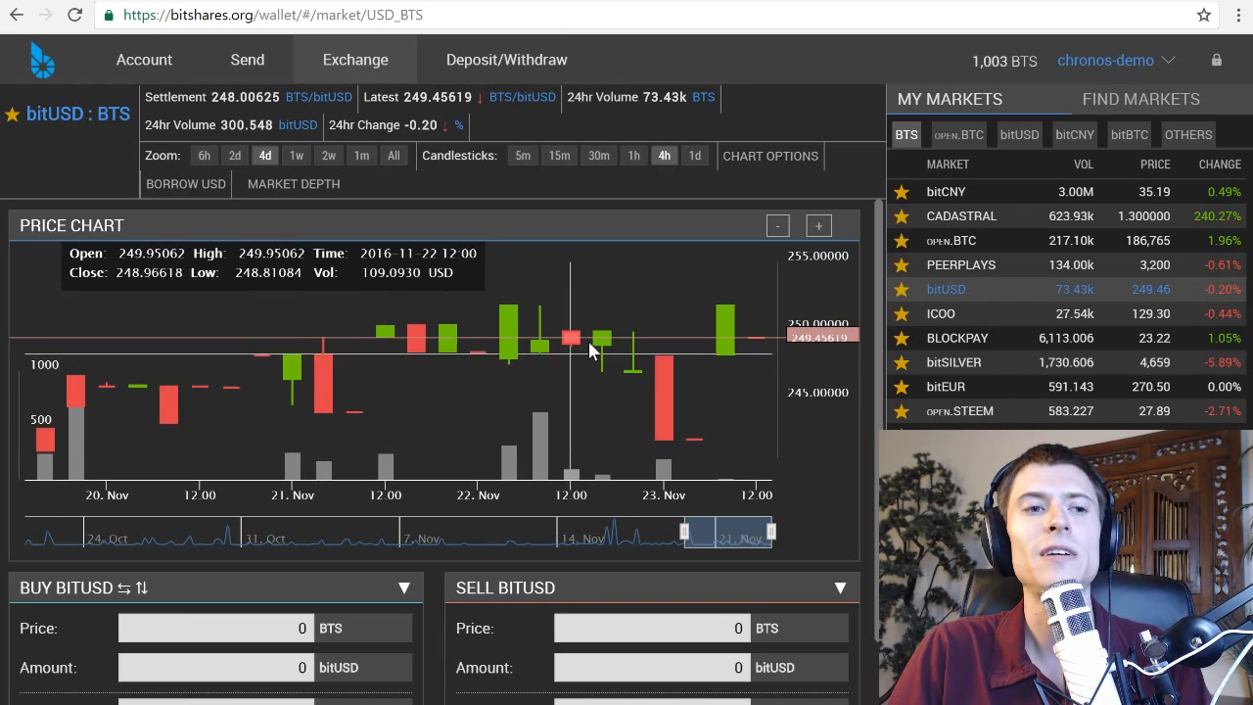
mouse_move(664, 169)
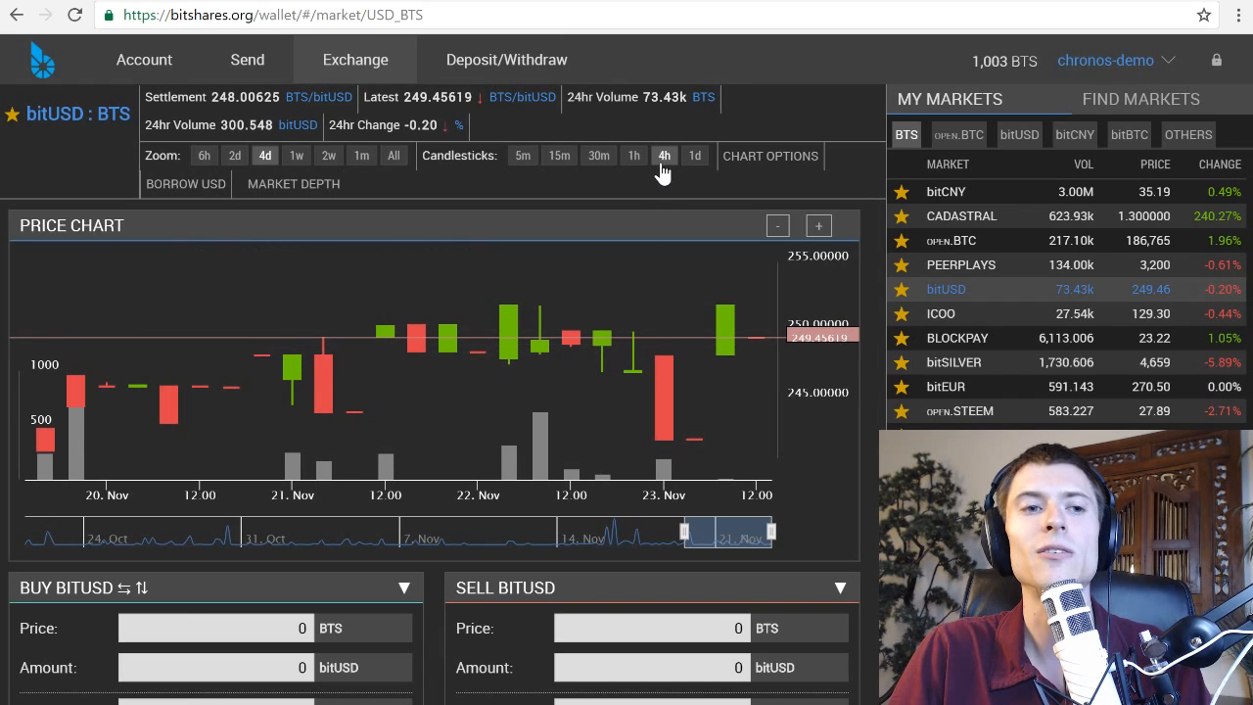
mouse_move(666, 358)
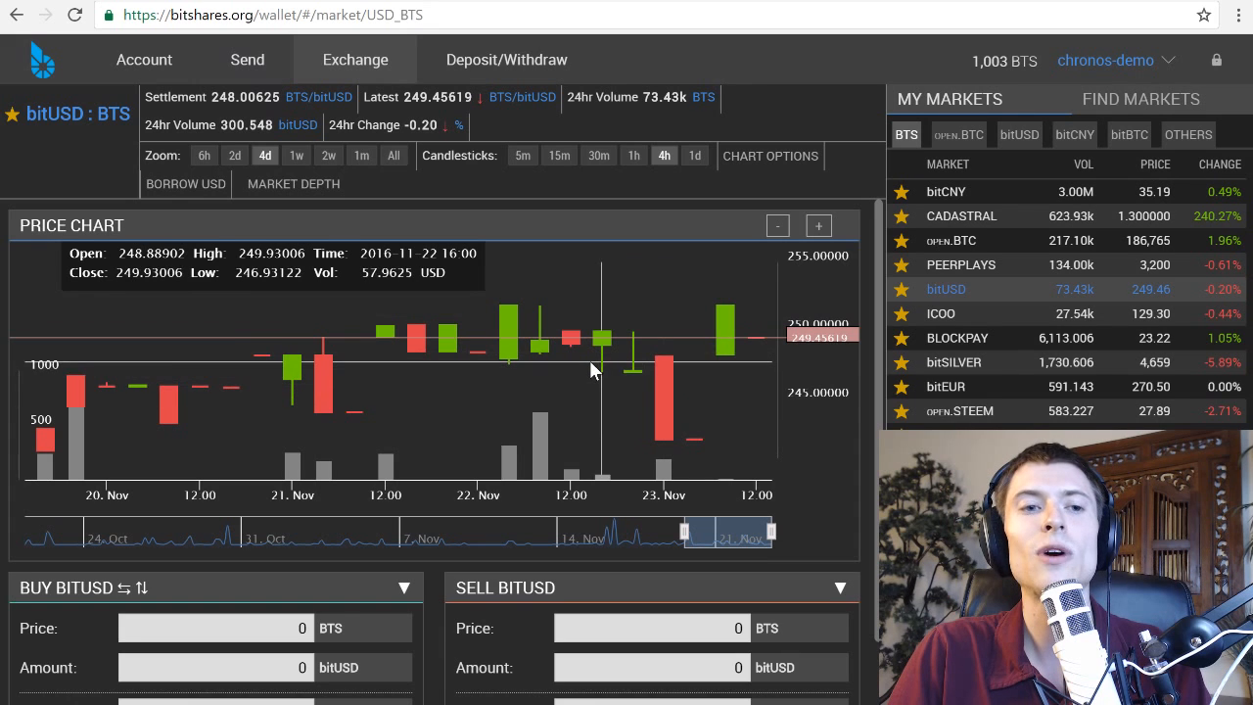
mouse_move(695, 155)
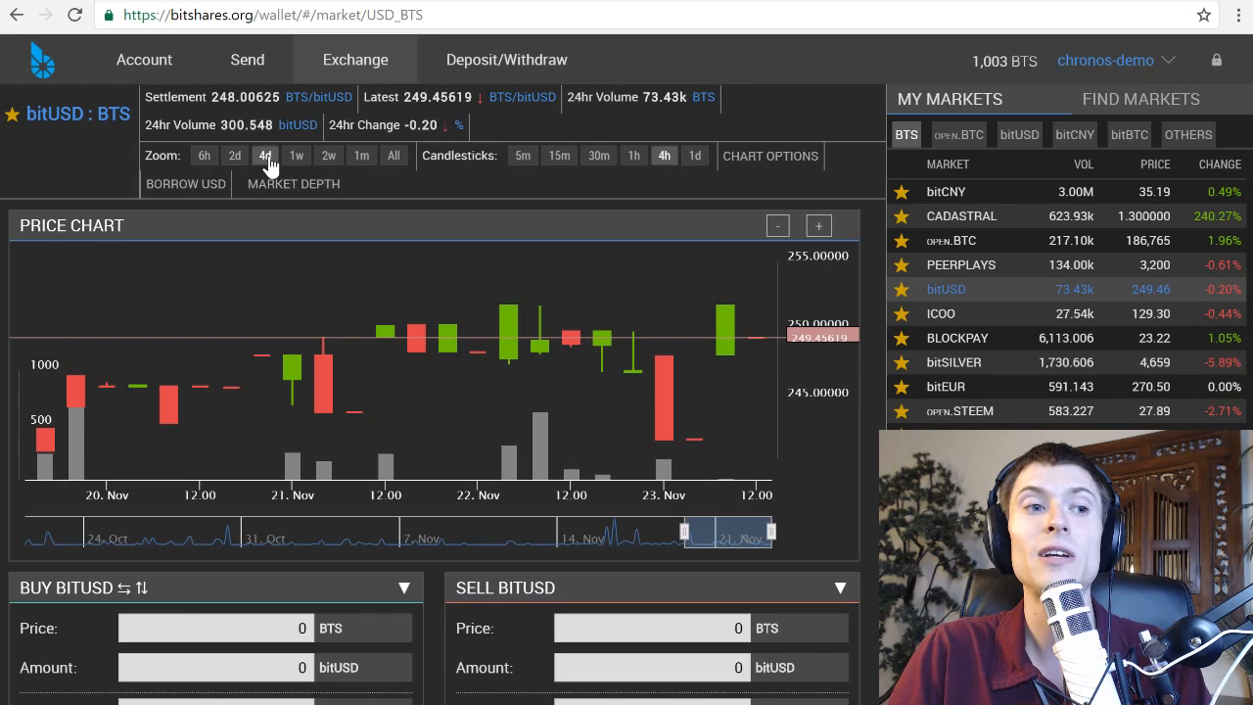
Zoom the price chart to one month, 26 October to 23 November
click(361, 156)
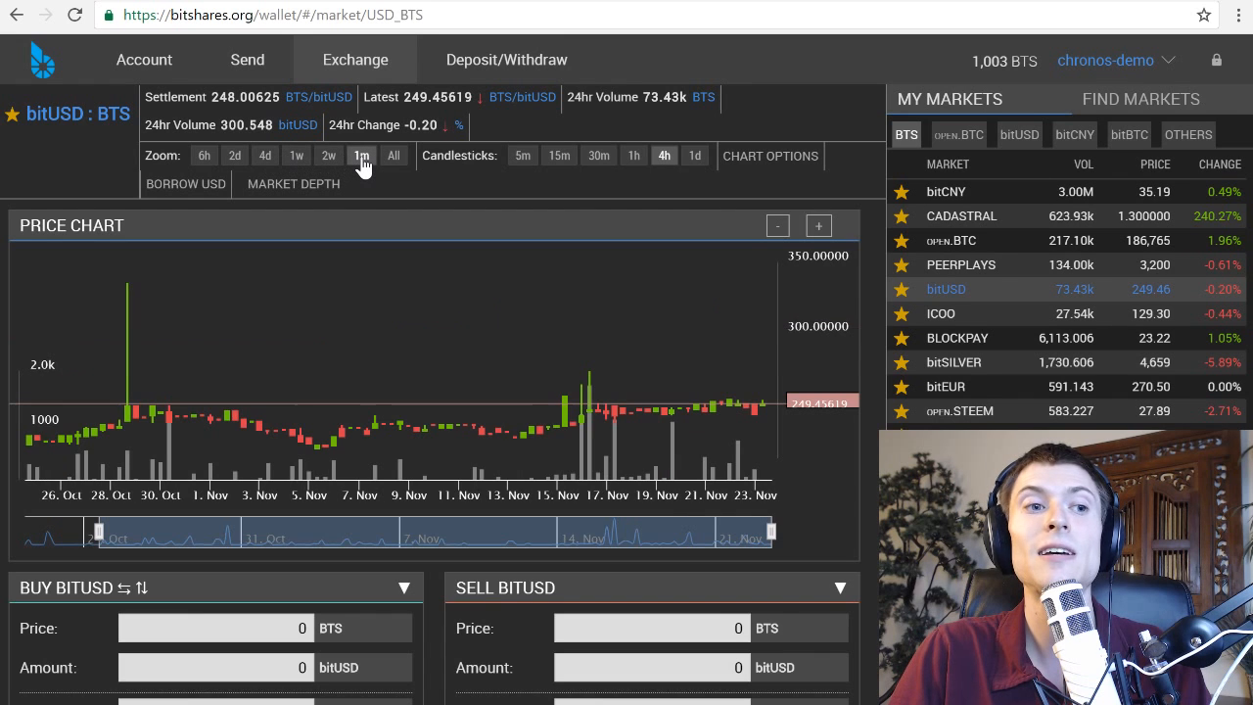
mouse_move(426, 330)
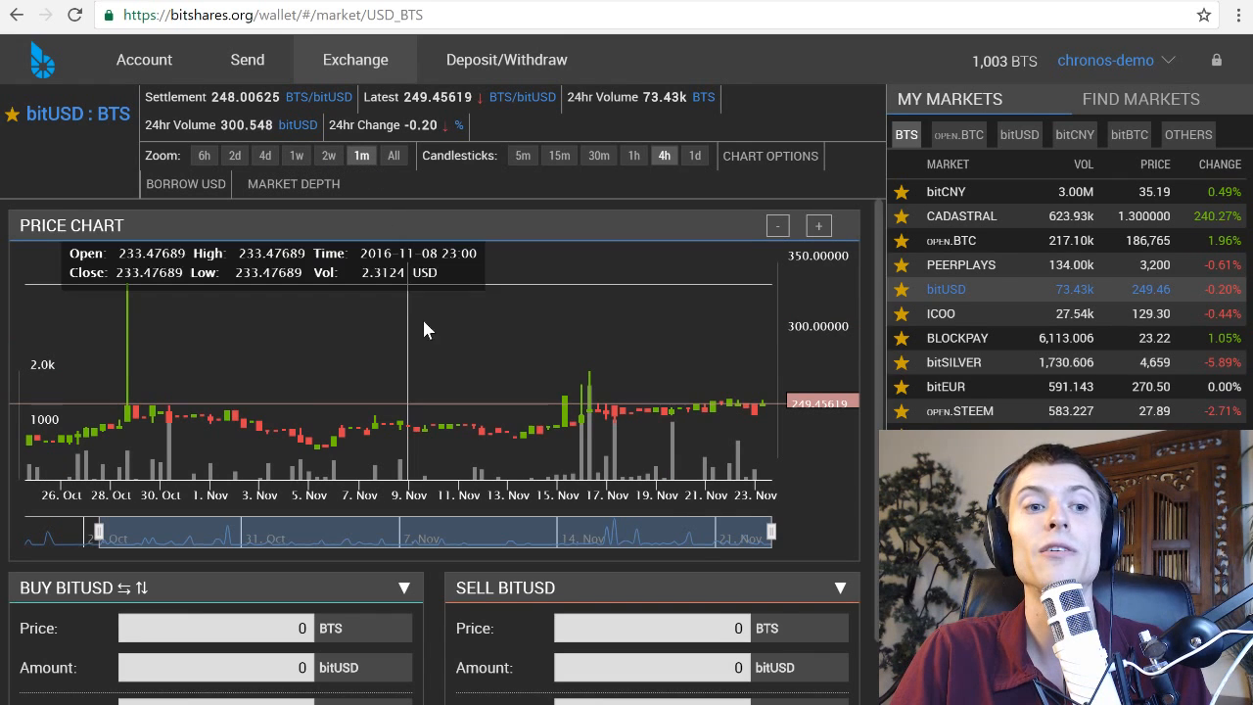
mouse_move(157, 406)
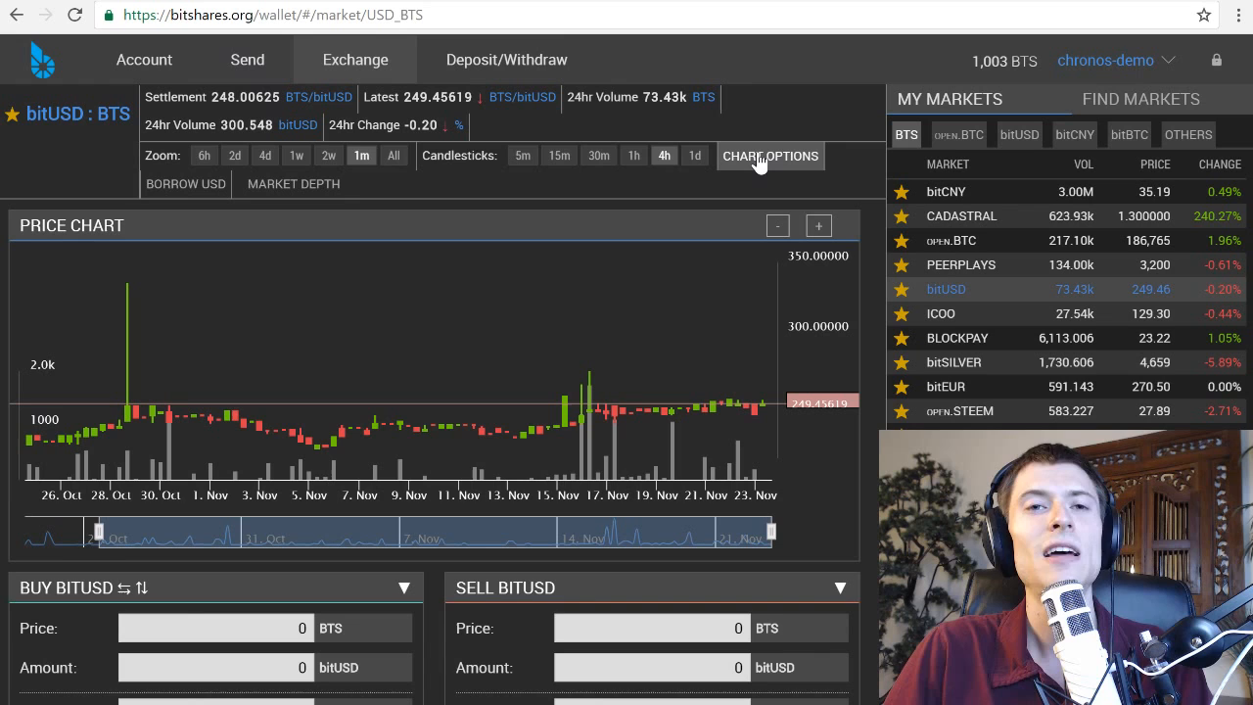
mouse_move(754, 164)
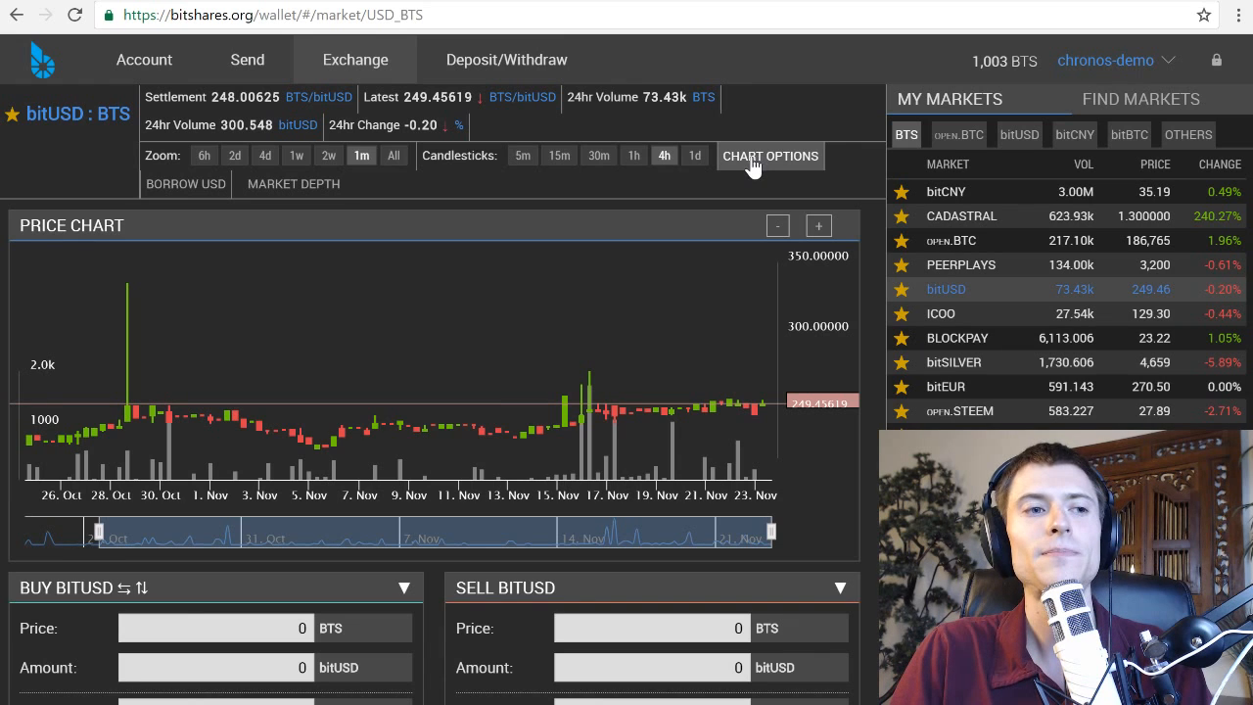
mouse_move(675, 193)
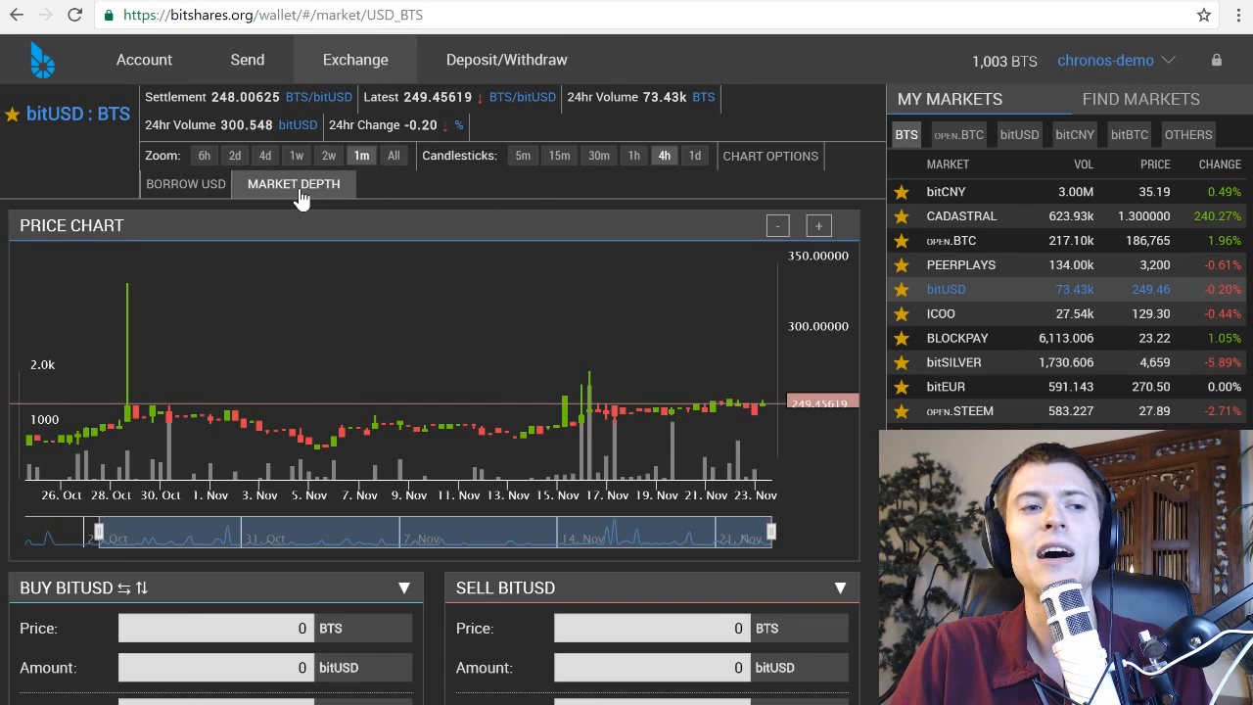
mouse_move(313, 194)
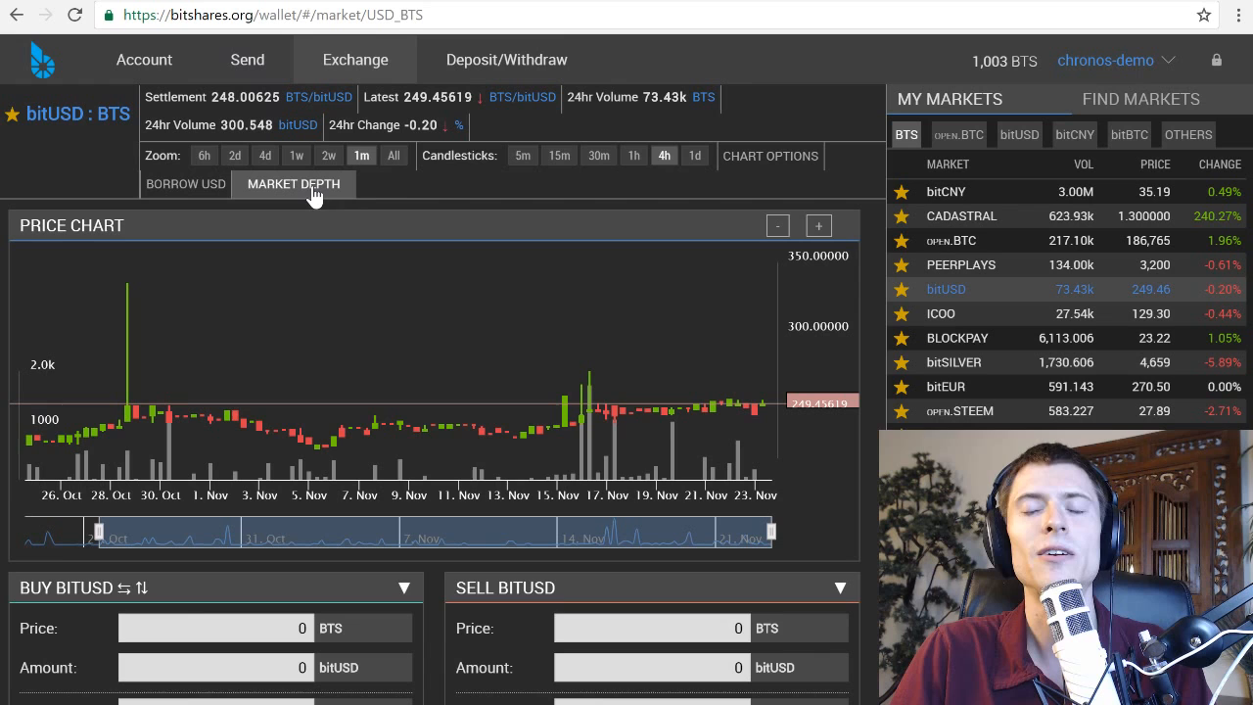
Show the depth chart, then scroll to the buy and sell order books
click(293, 184)
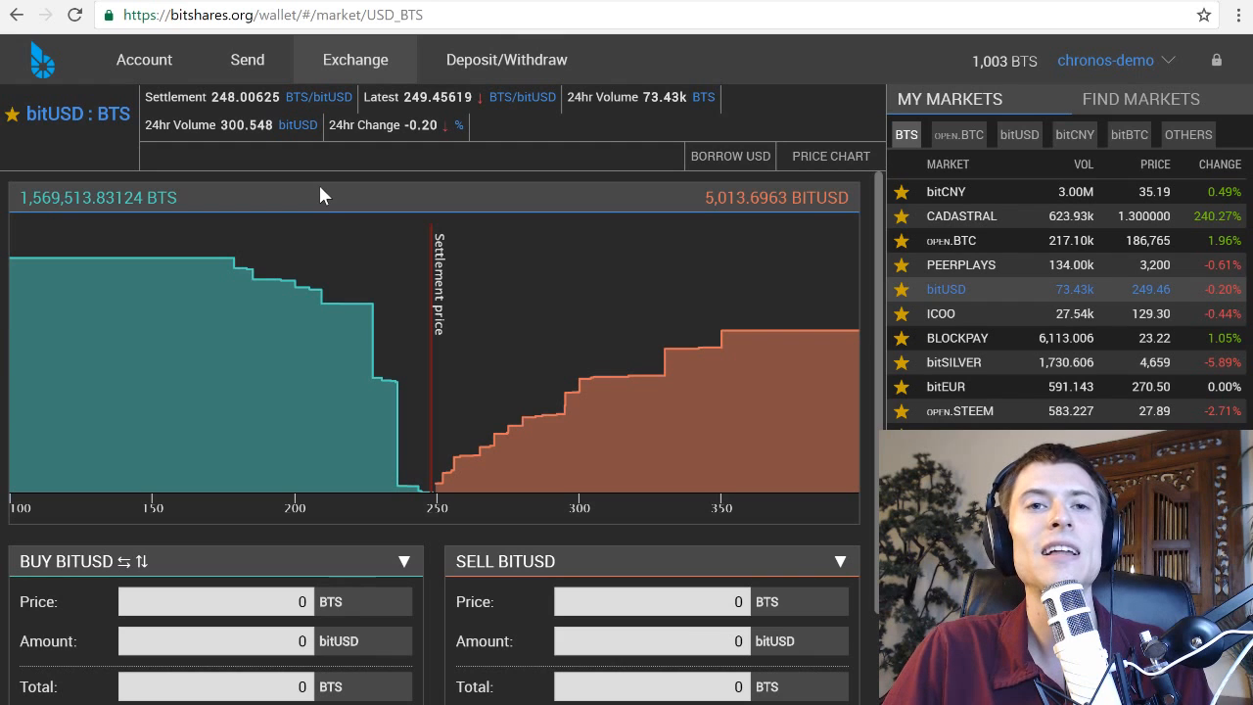
mouse_move(364, 202)
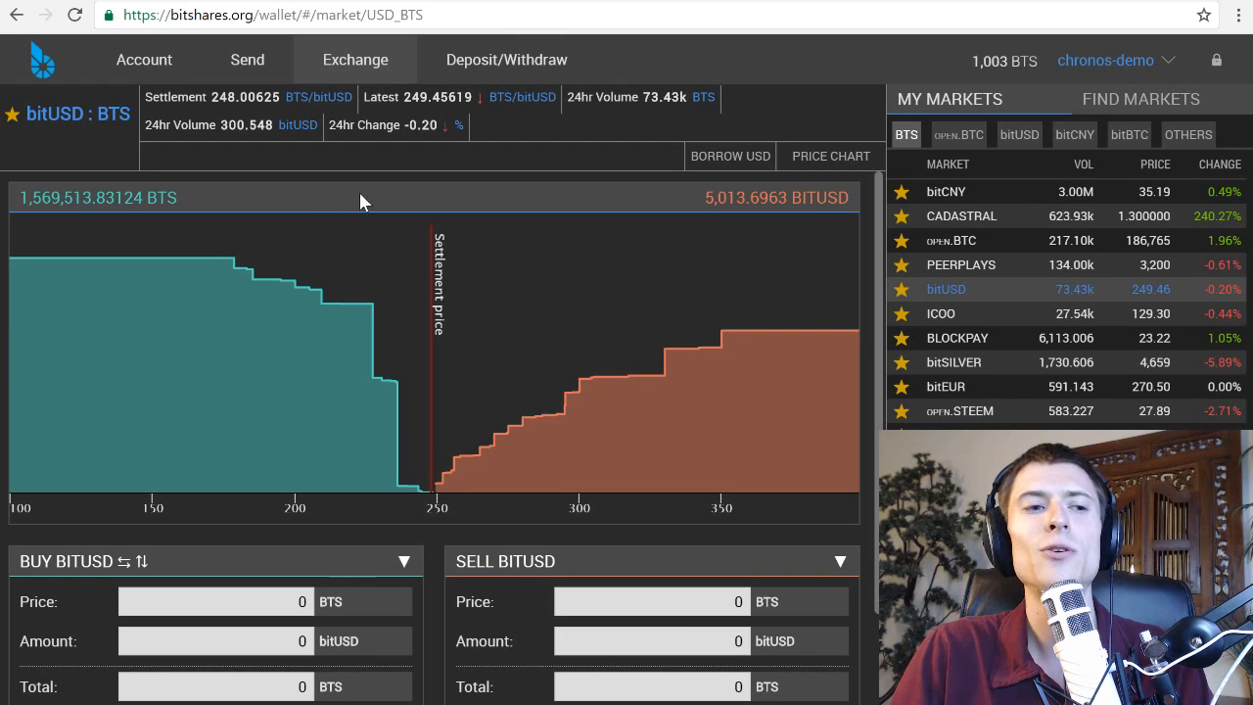
mouse_move(235, 421)
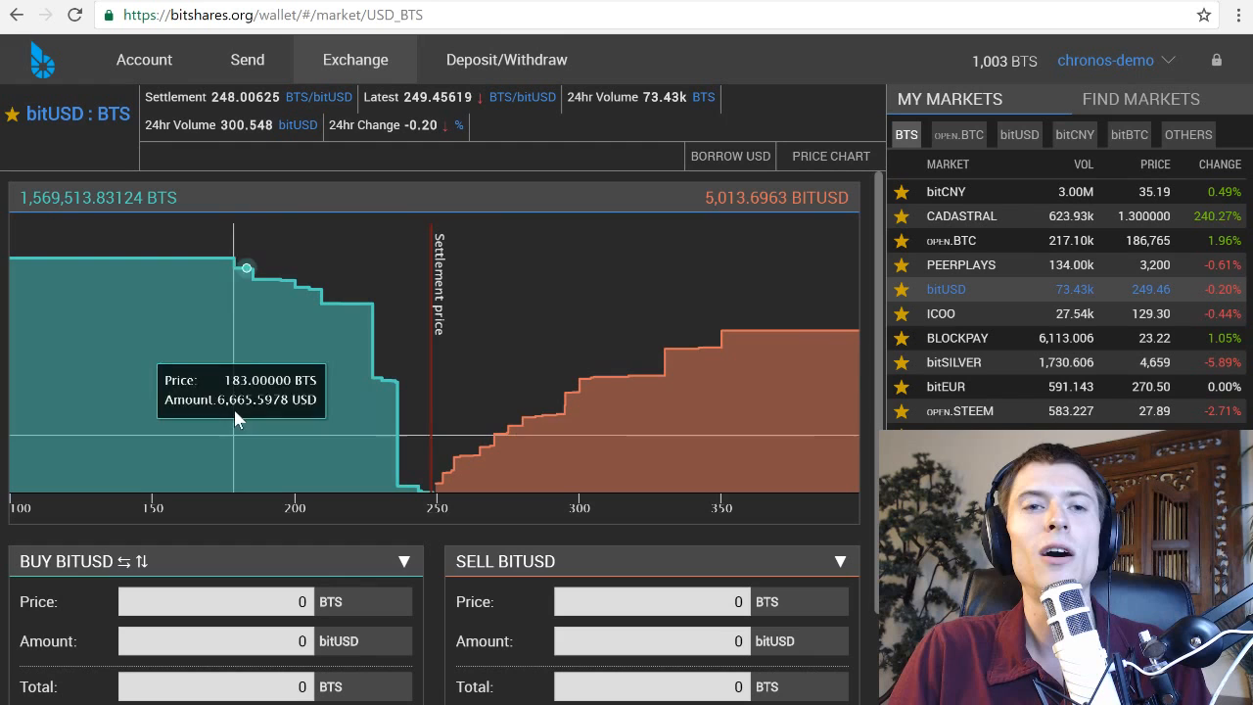
mouse_move(157, 390)
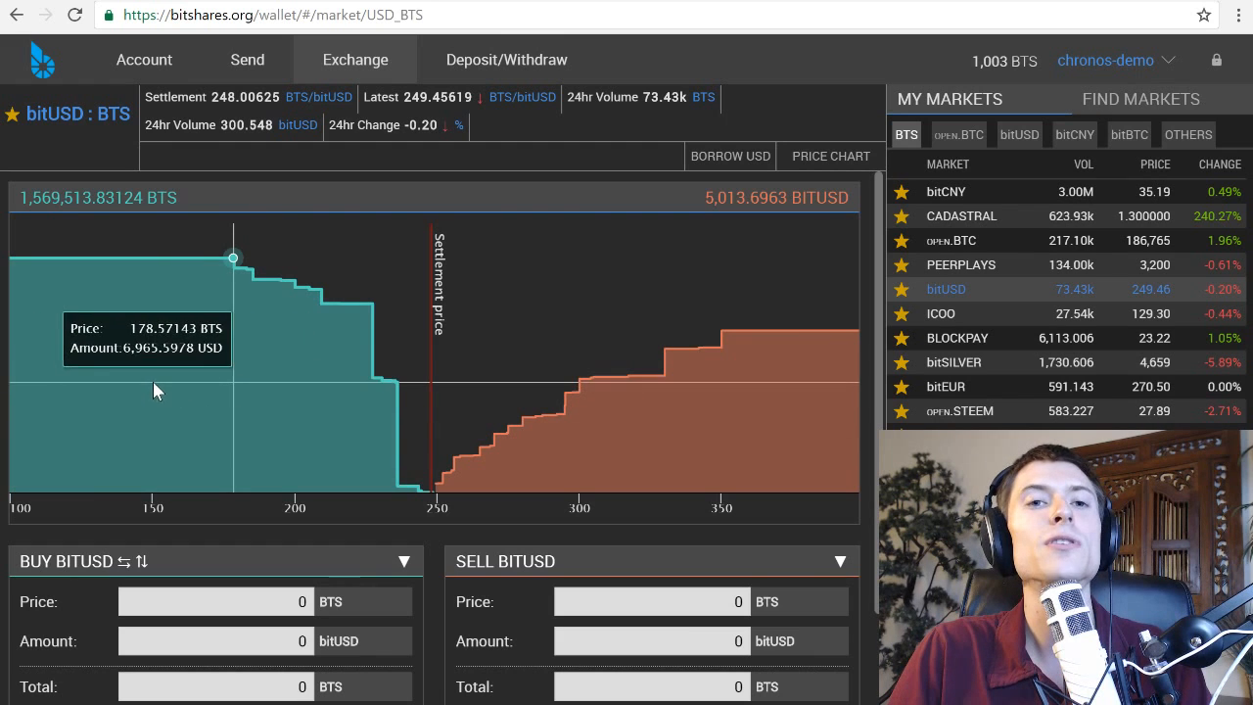
mouse_move(419, 475)
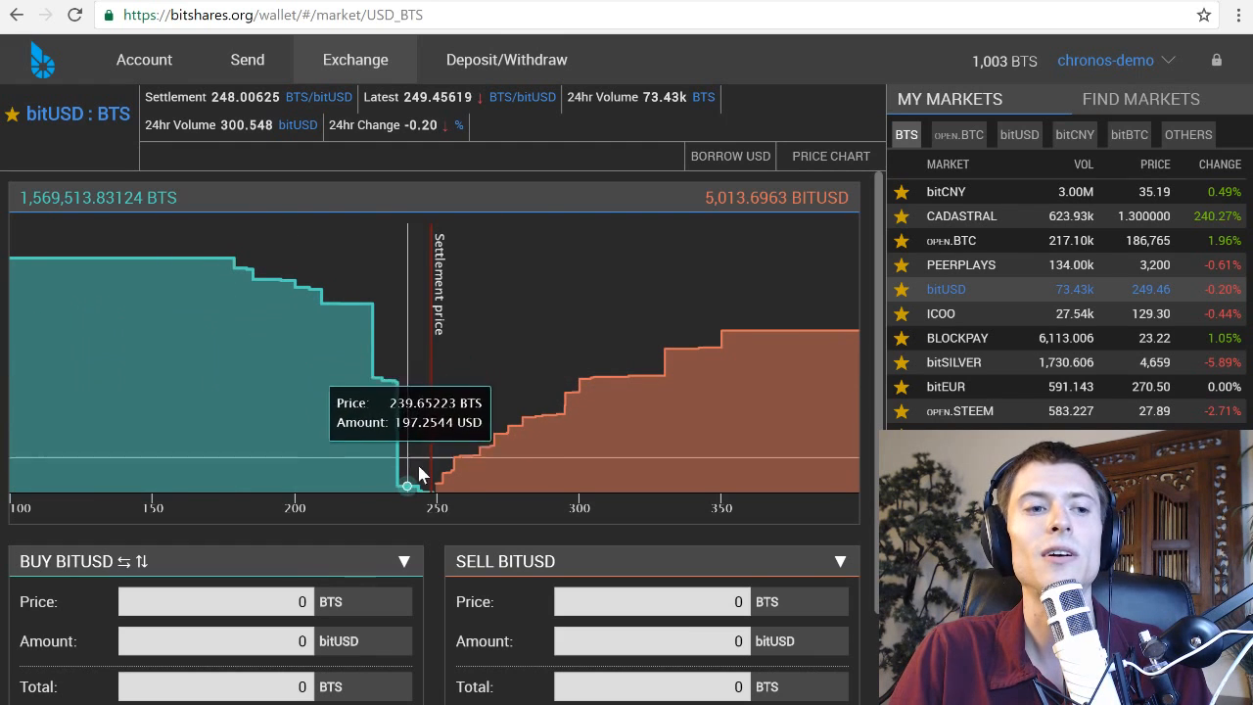
mouse_move(720, 330)
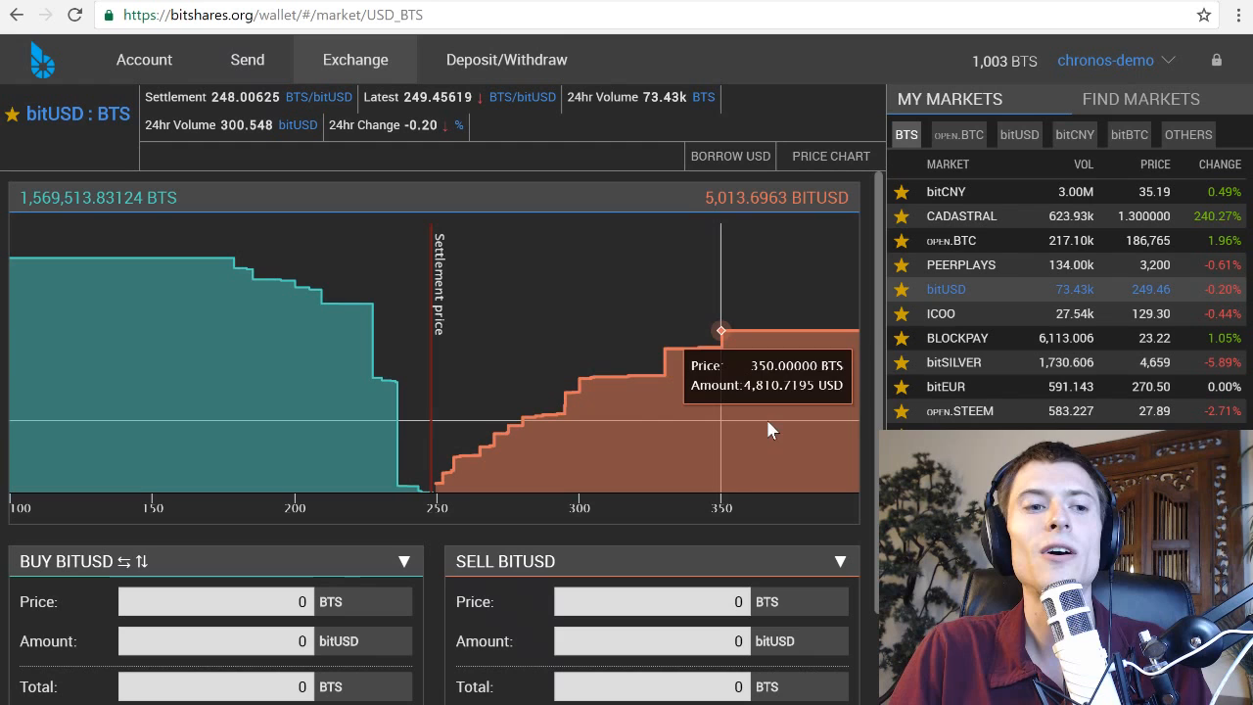
mouse_move(224, 514)
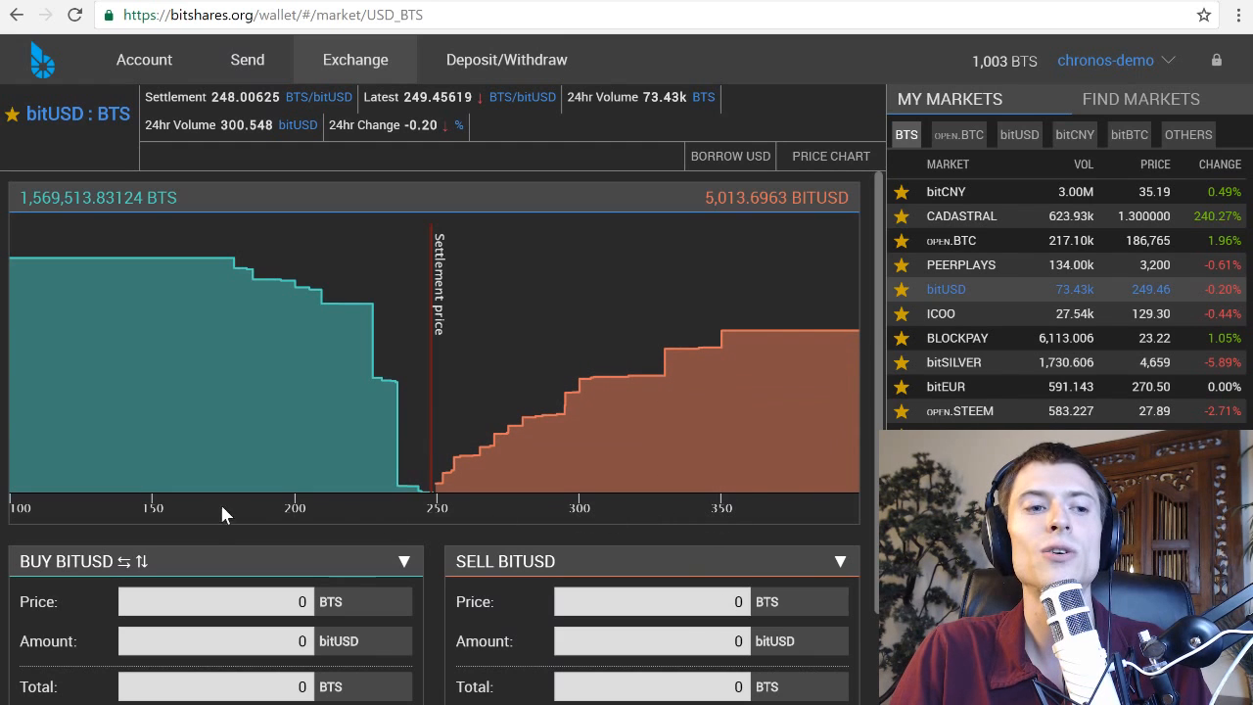
mouse_move(431, 517)
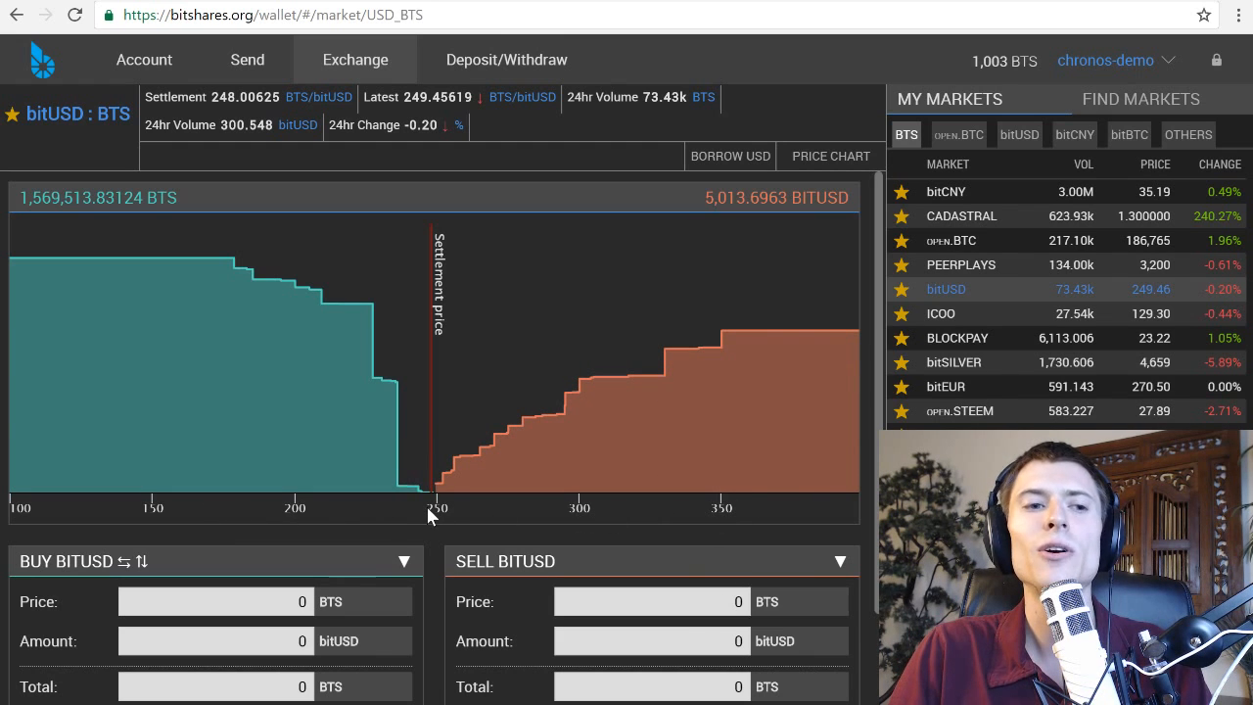
mouse_move(431, 494)
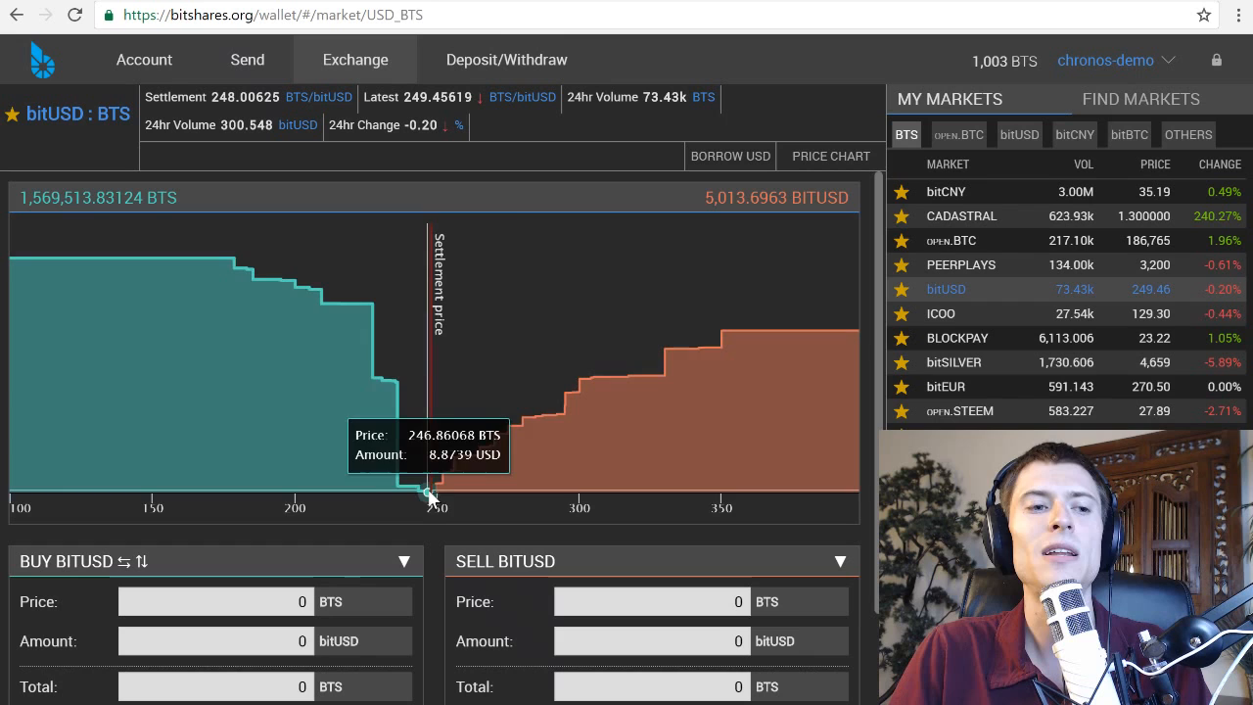
mouse_move(438, 497)
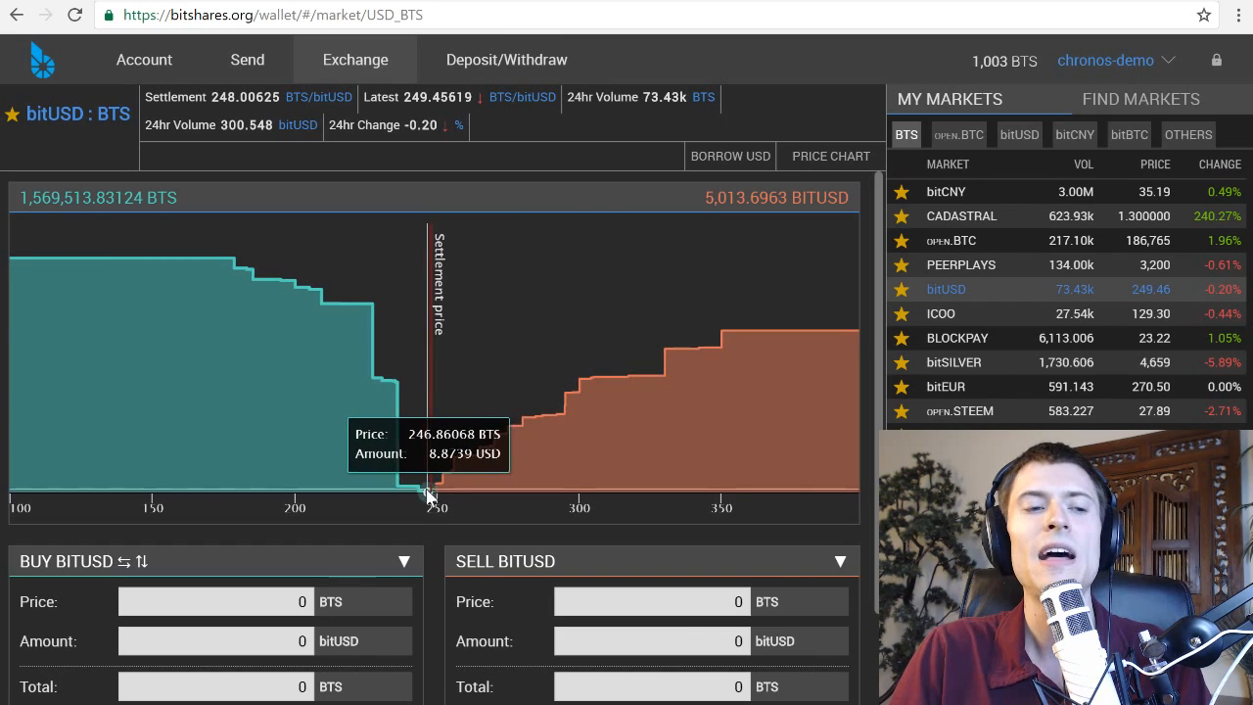
mouse_move(423, 489)
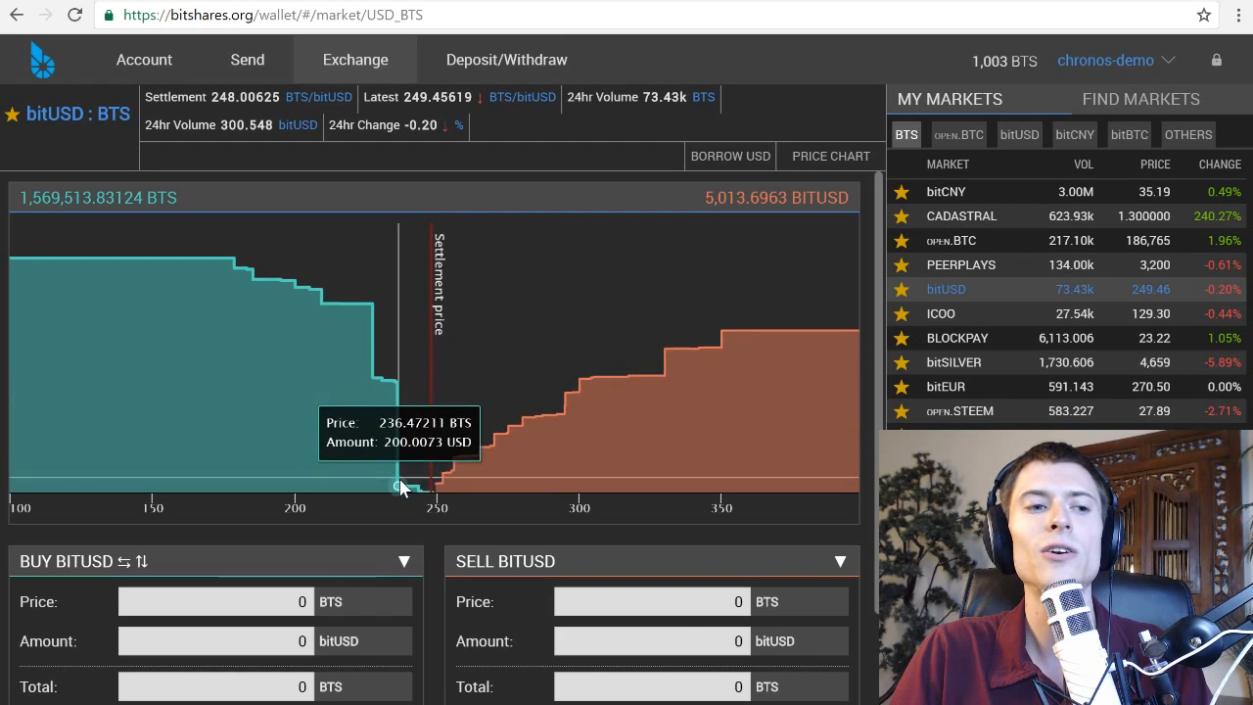
mouse_move(396, 394)
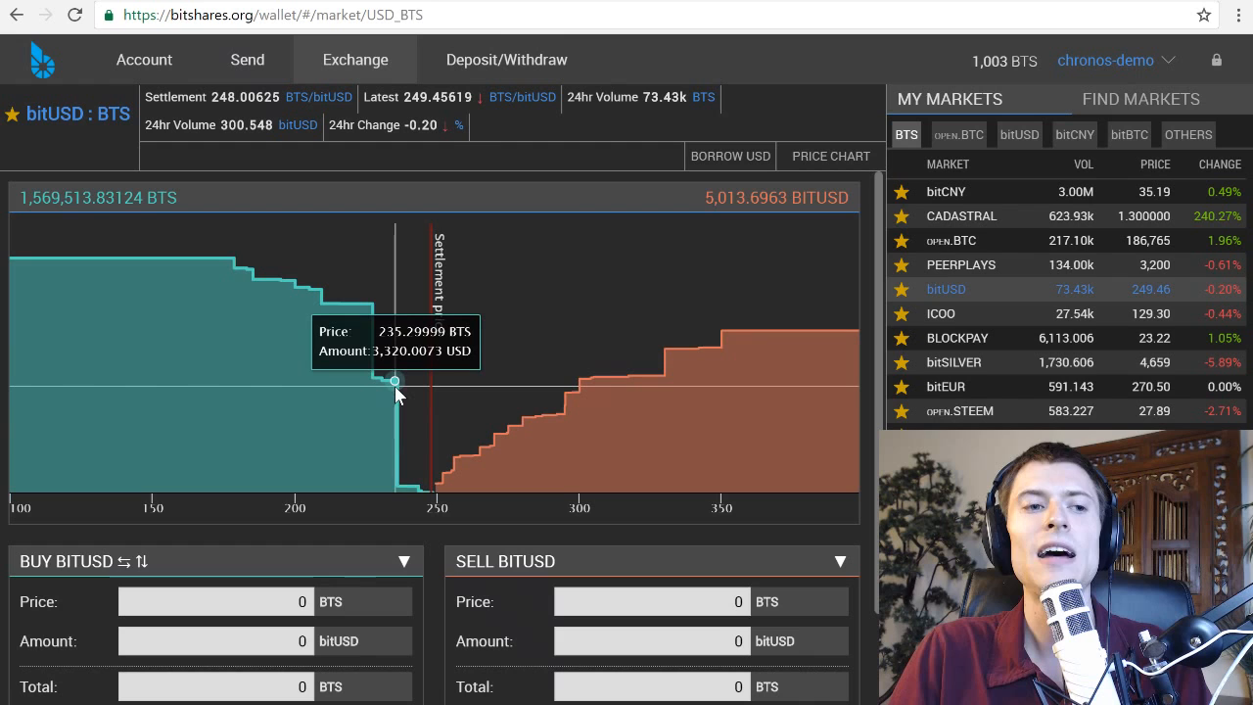
mouse_move(396, 382)
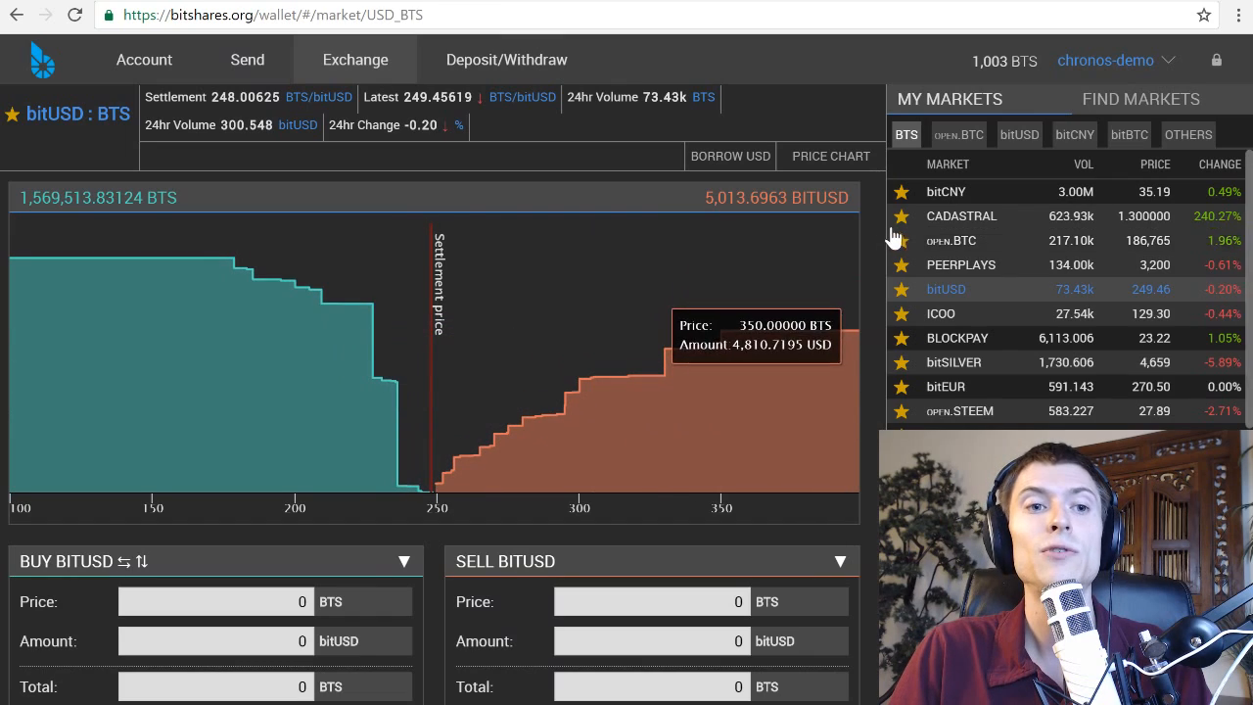
scroll(down, 3)
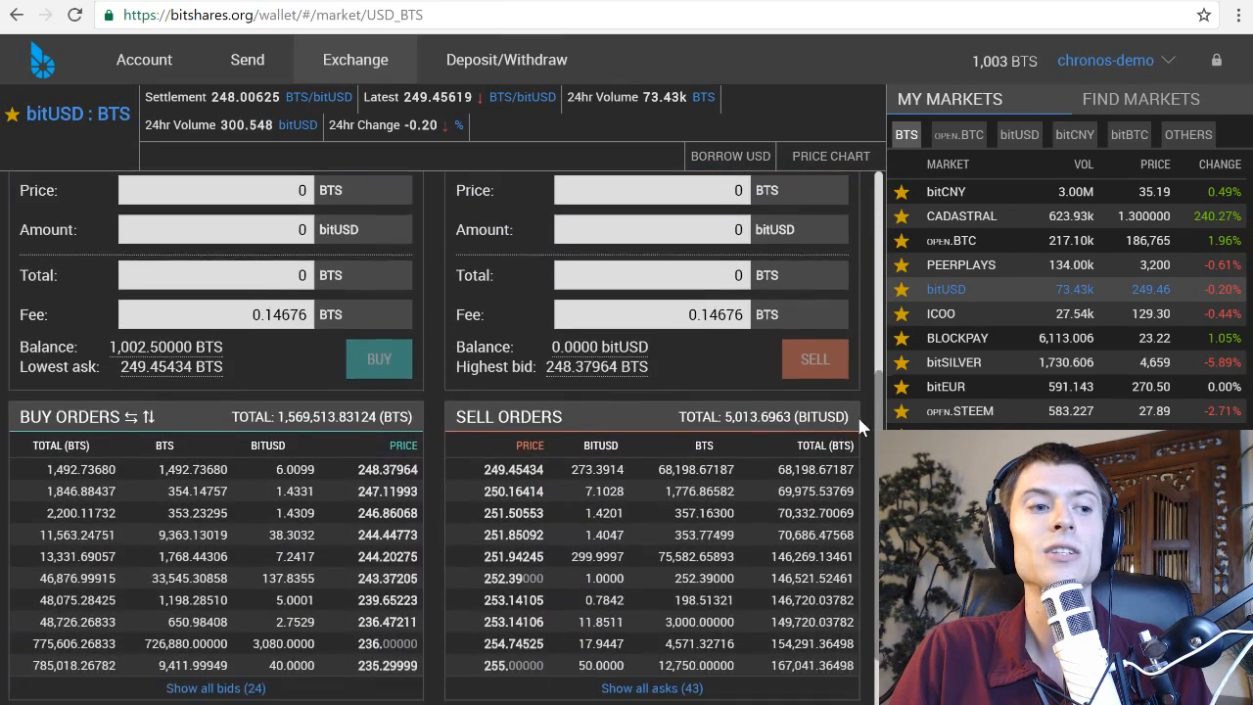
Expand the order books to list all 24 bids and all 43 asks
scroll(down, 3)
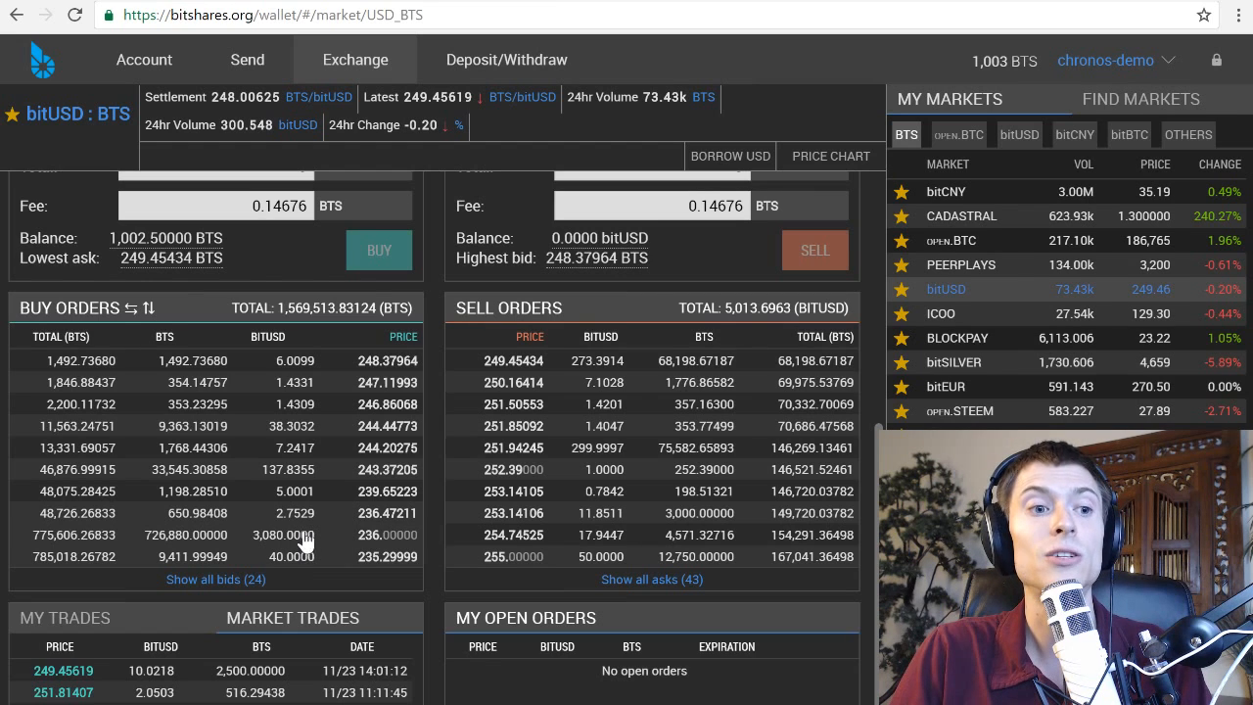
click(215, 579)
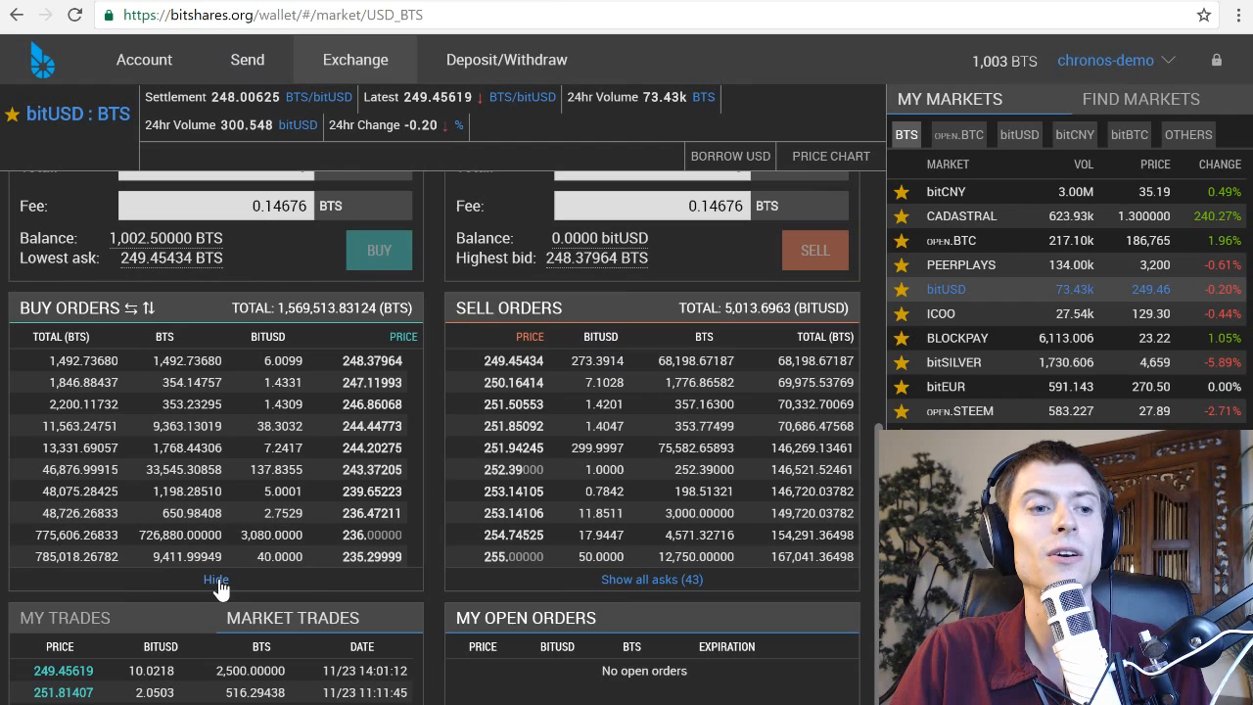
scroll(down, 3)
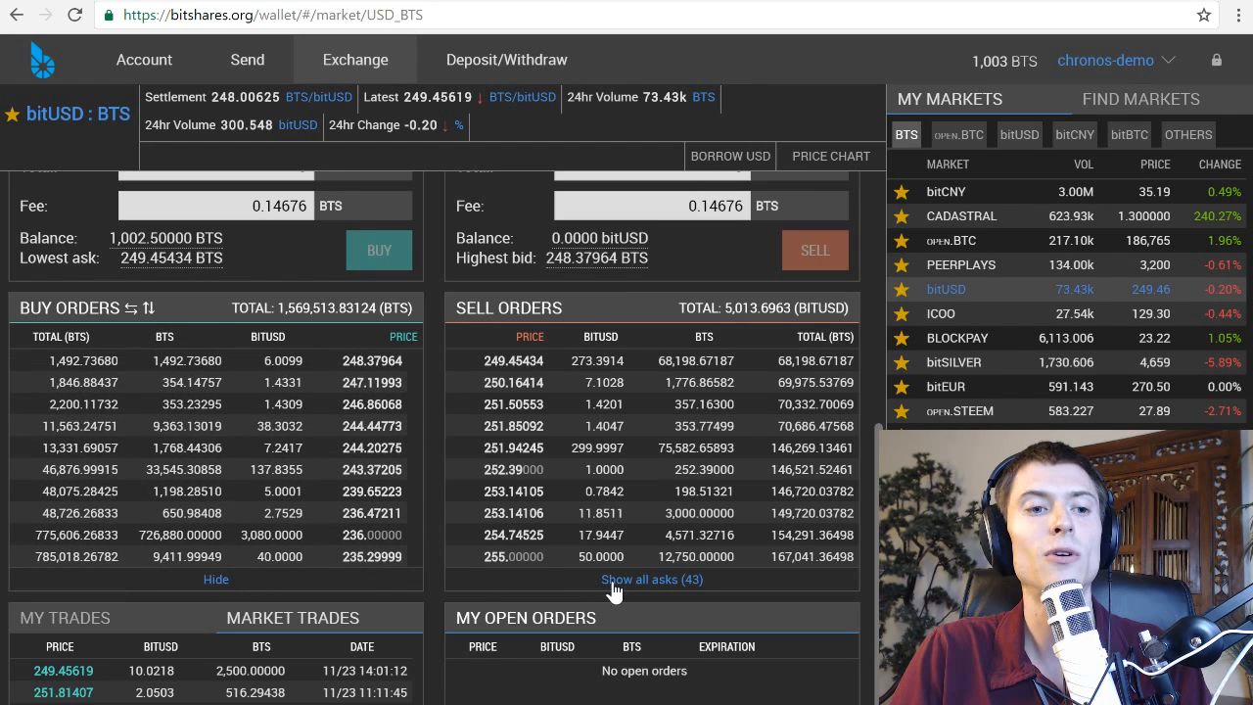
click(652, 579)
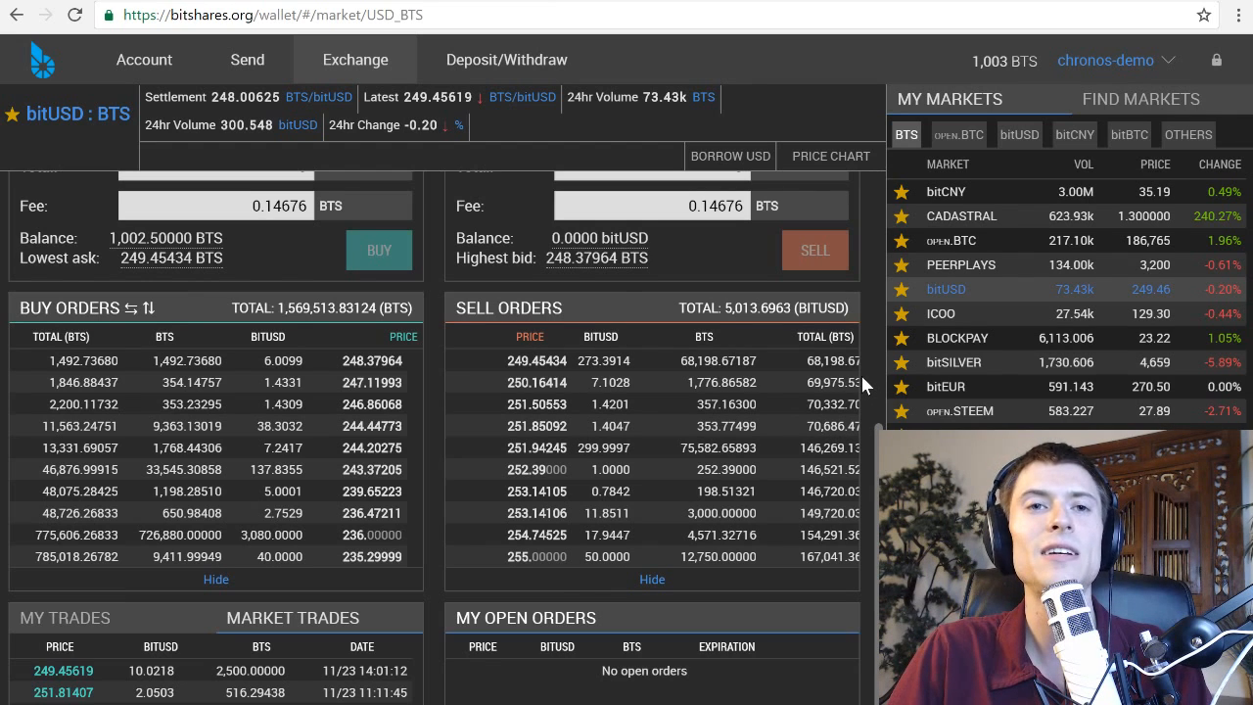
mouse_move(494, 431)
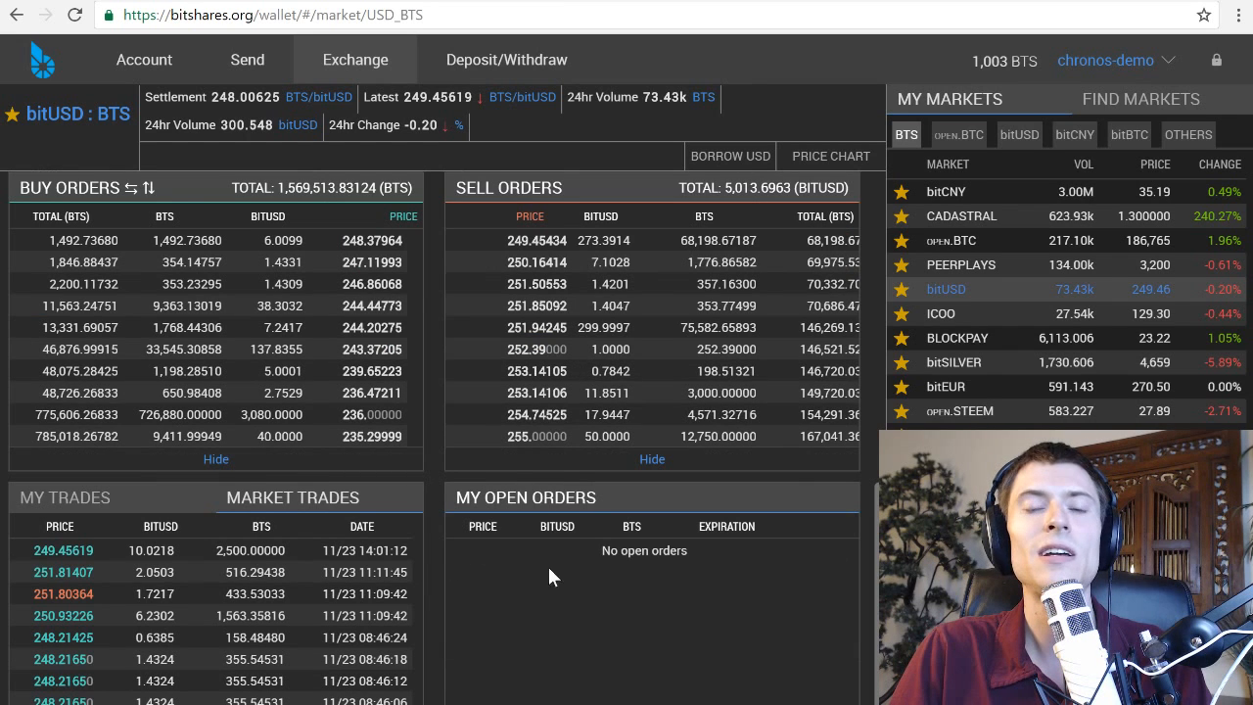
mouse_move(499, 602)
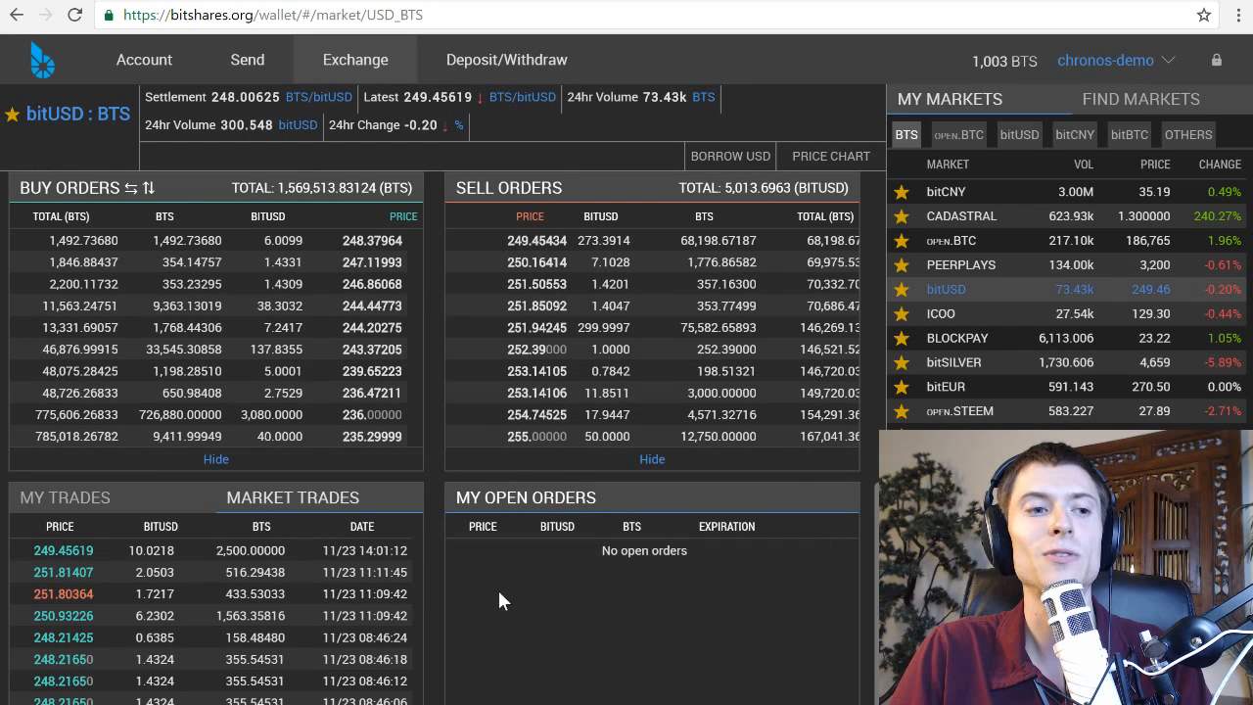
mouse_move(65, 637)
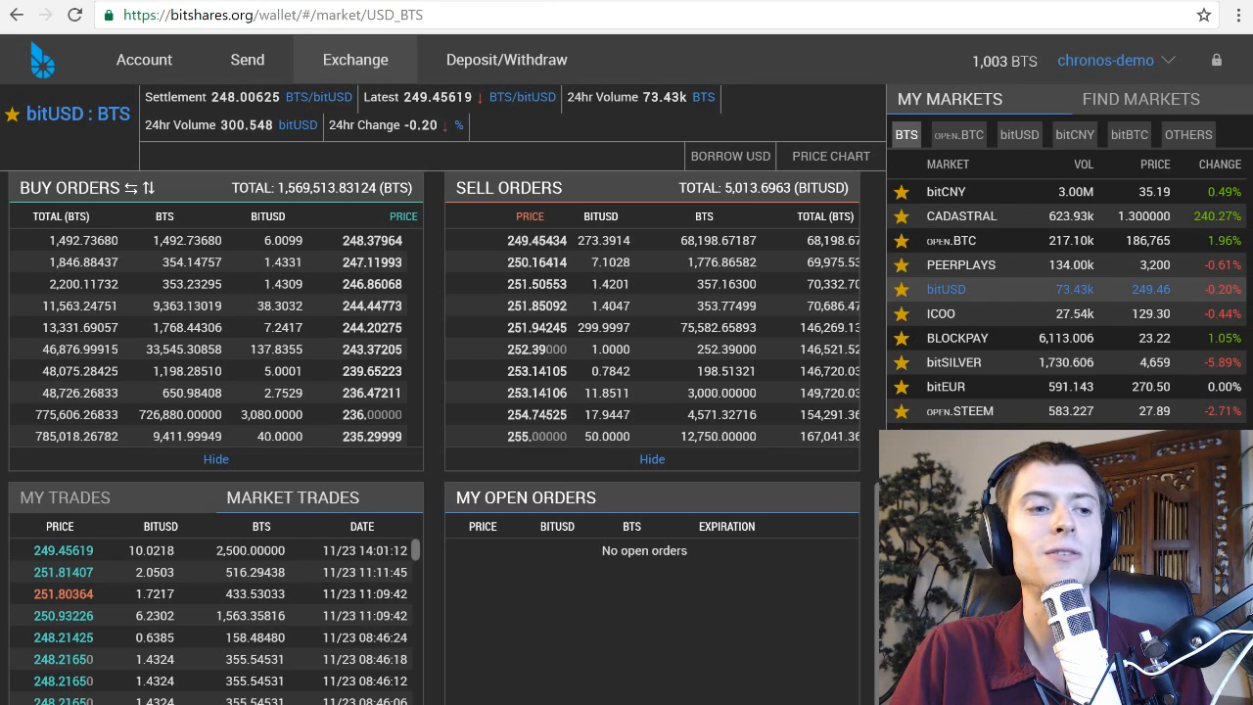
click(64, 497)
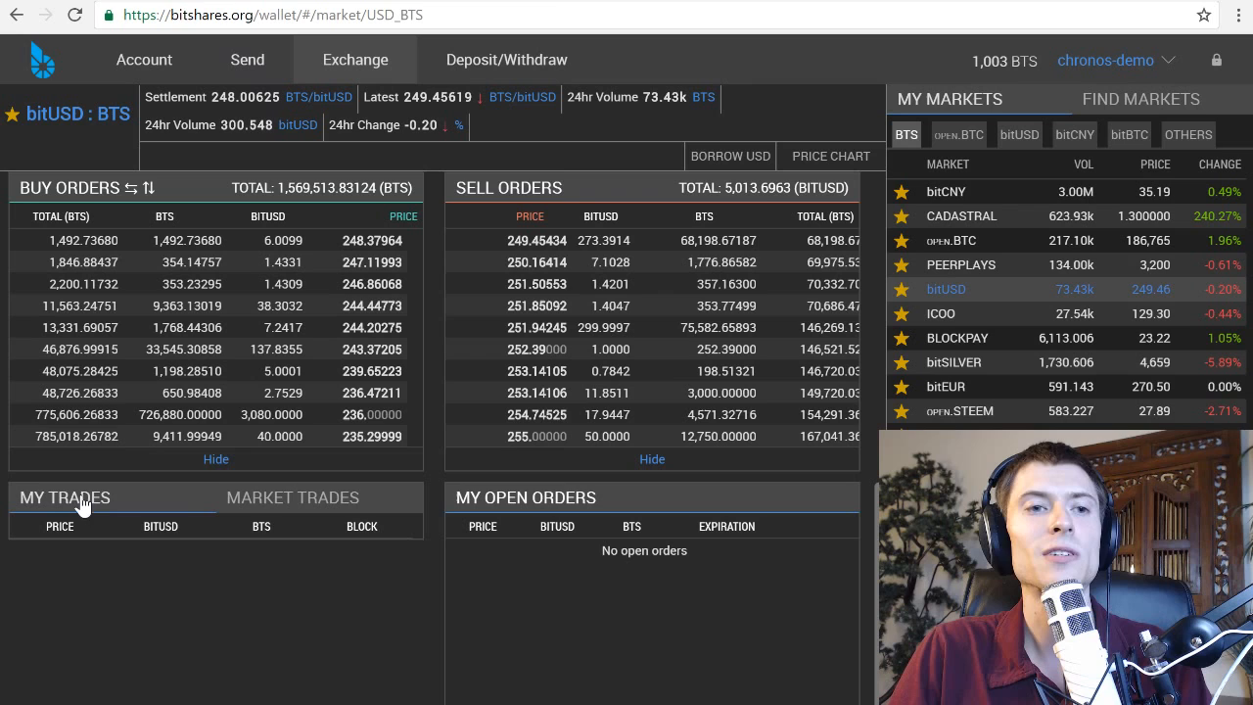
mouse_move(152, 575)
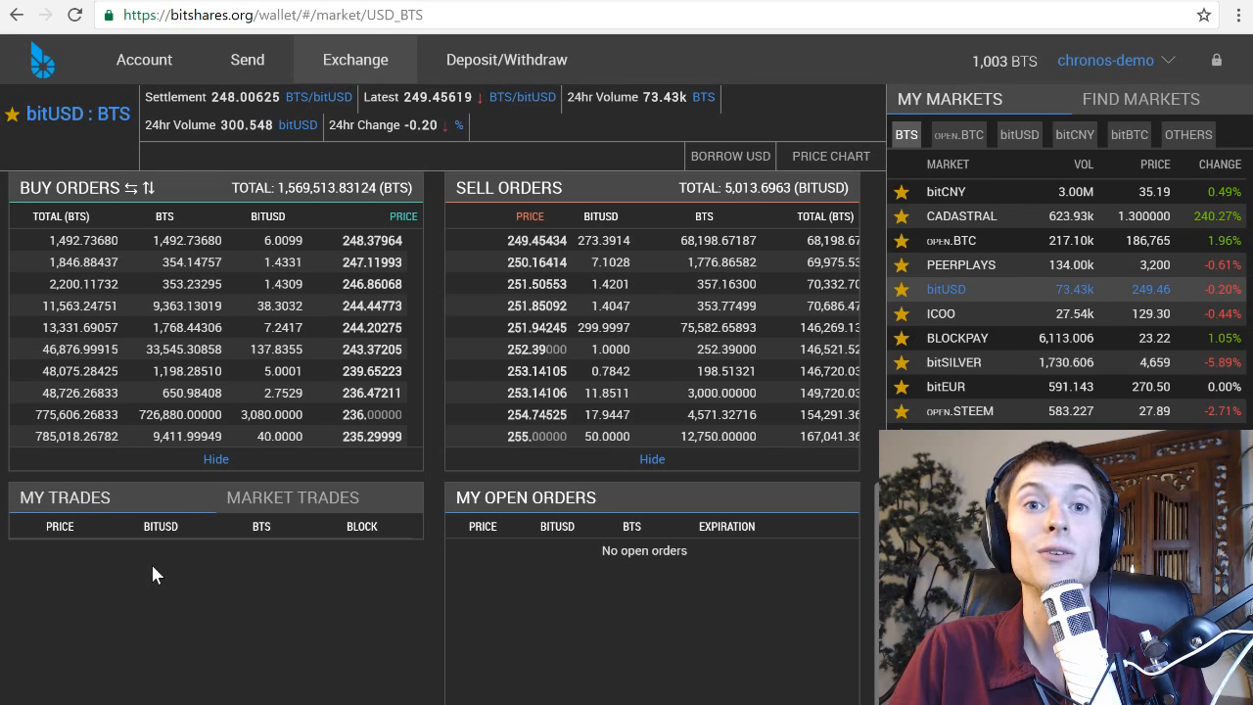
mouse_move(370, 608)
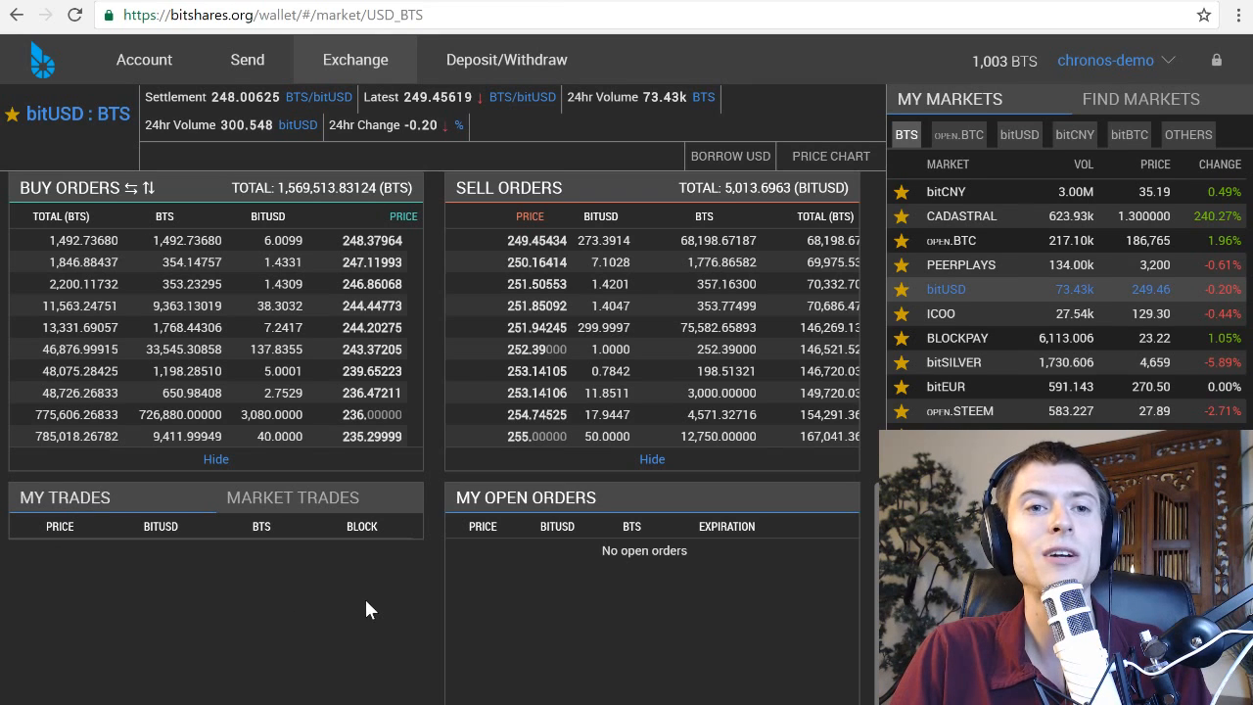
mouse_move(742, 489)
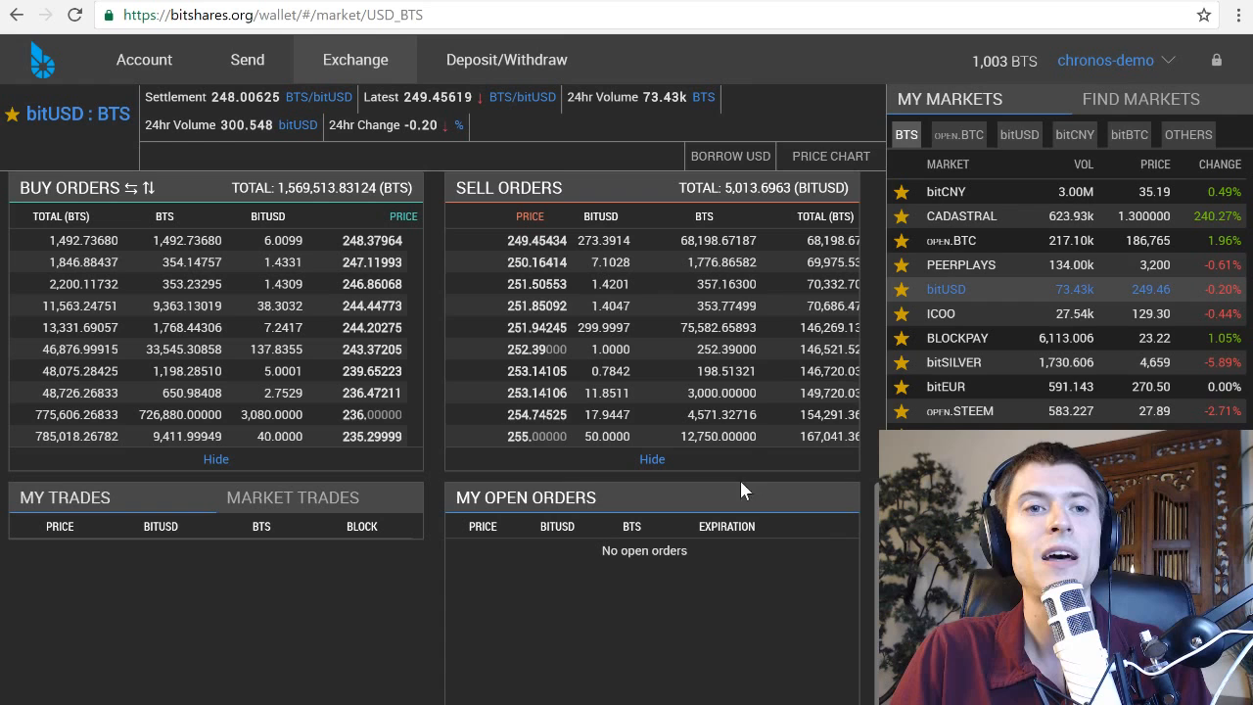
mouse_move(945, 68)
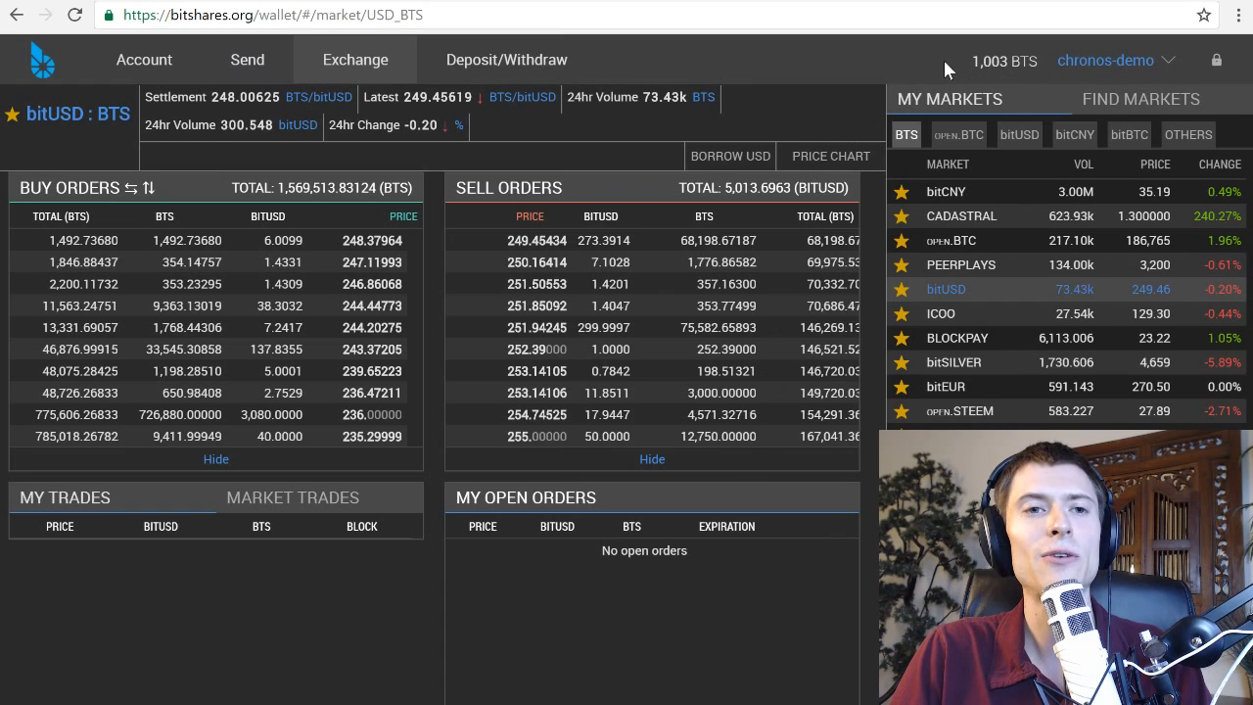
mouse_move(426, 615)
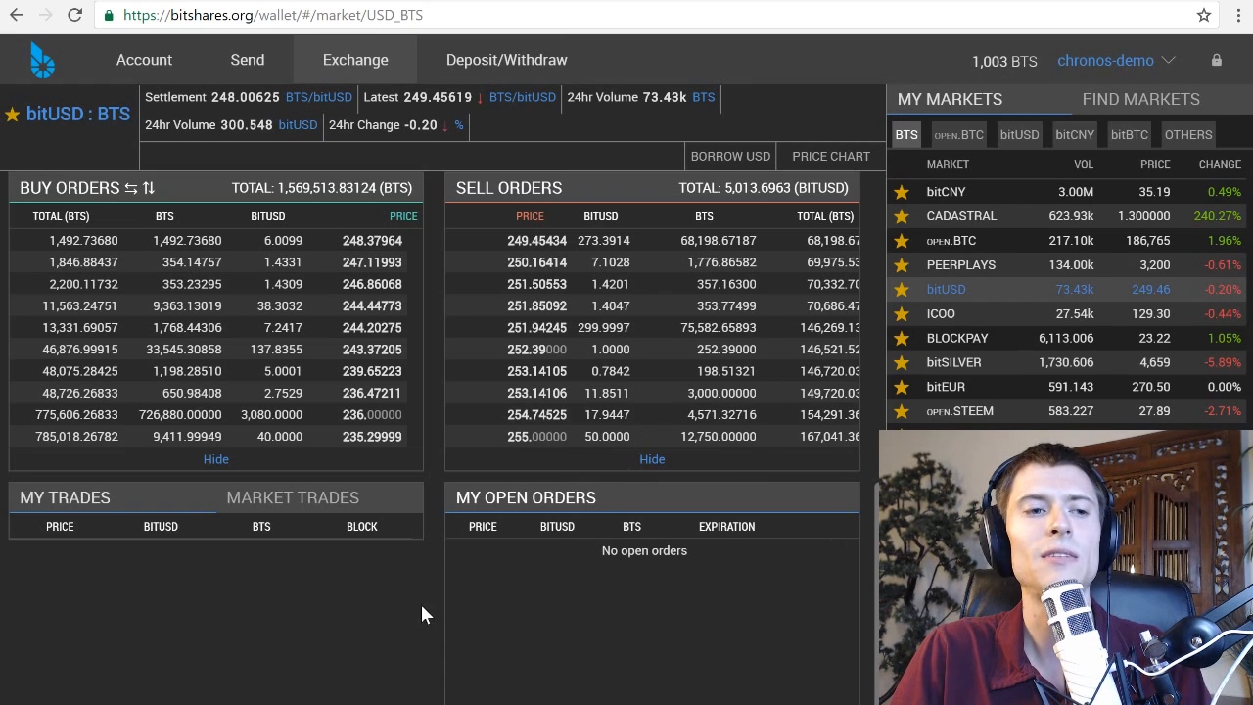
Show the depth chart and scroll to the empty Buy/Sell bitUSD forms
click(830, 156)
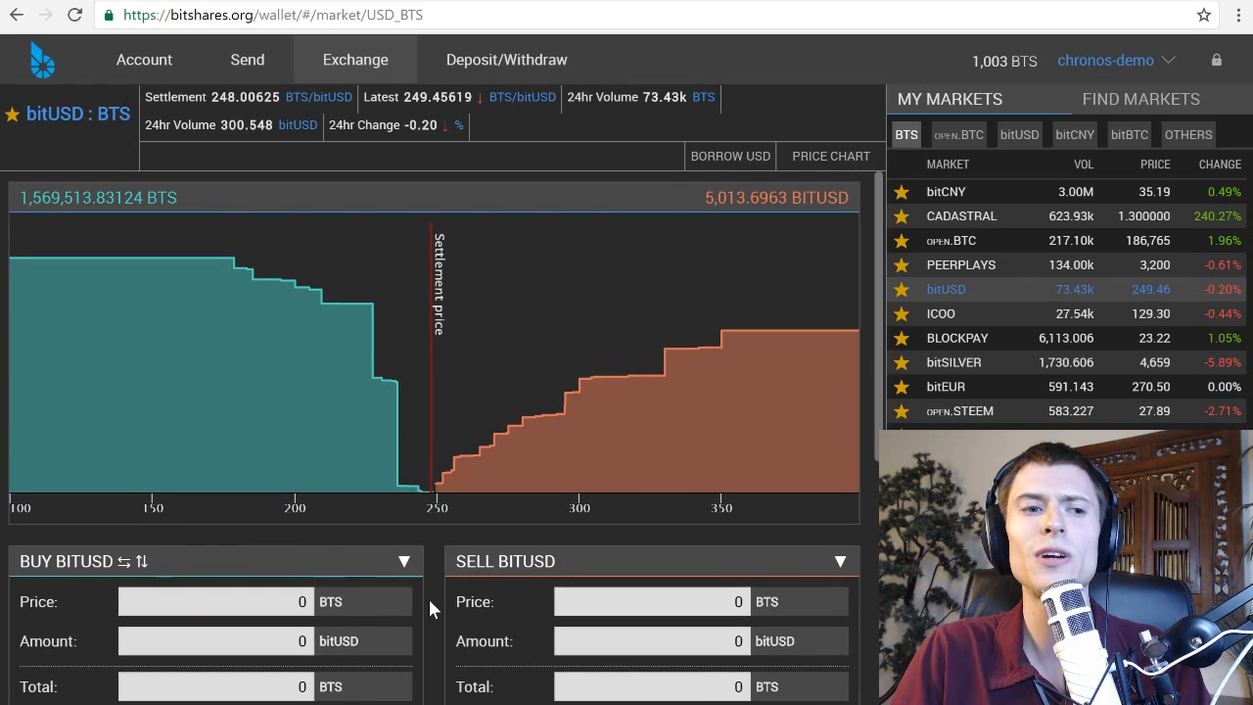
mouse_move(435, 489)
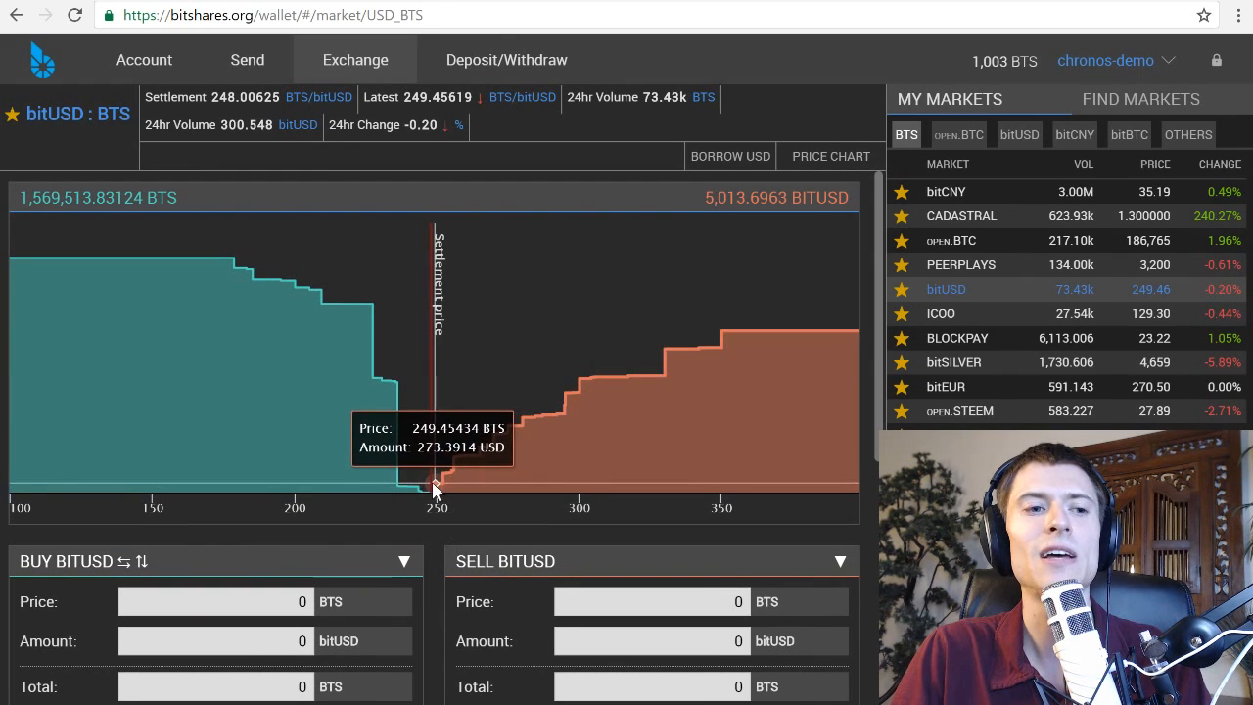
scroll(down, 3)
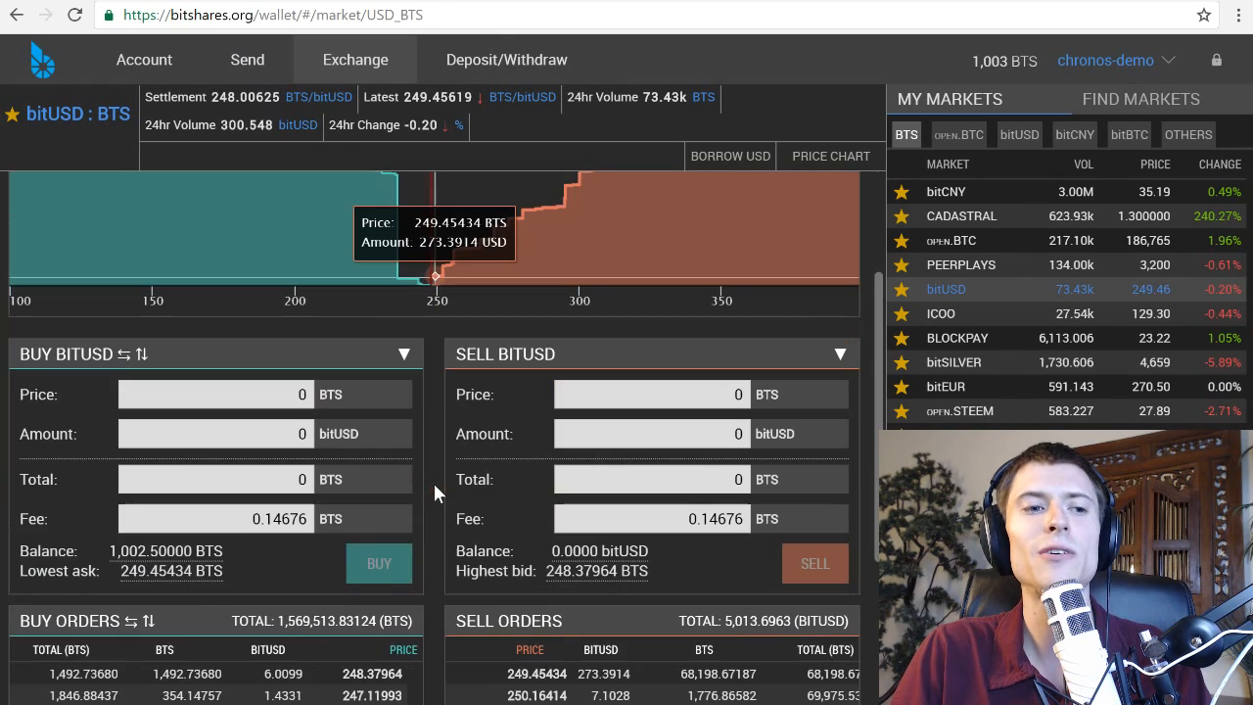
scroll(down, 3)
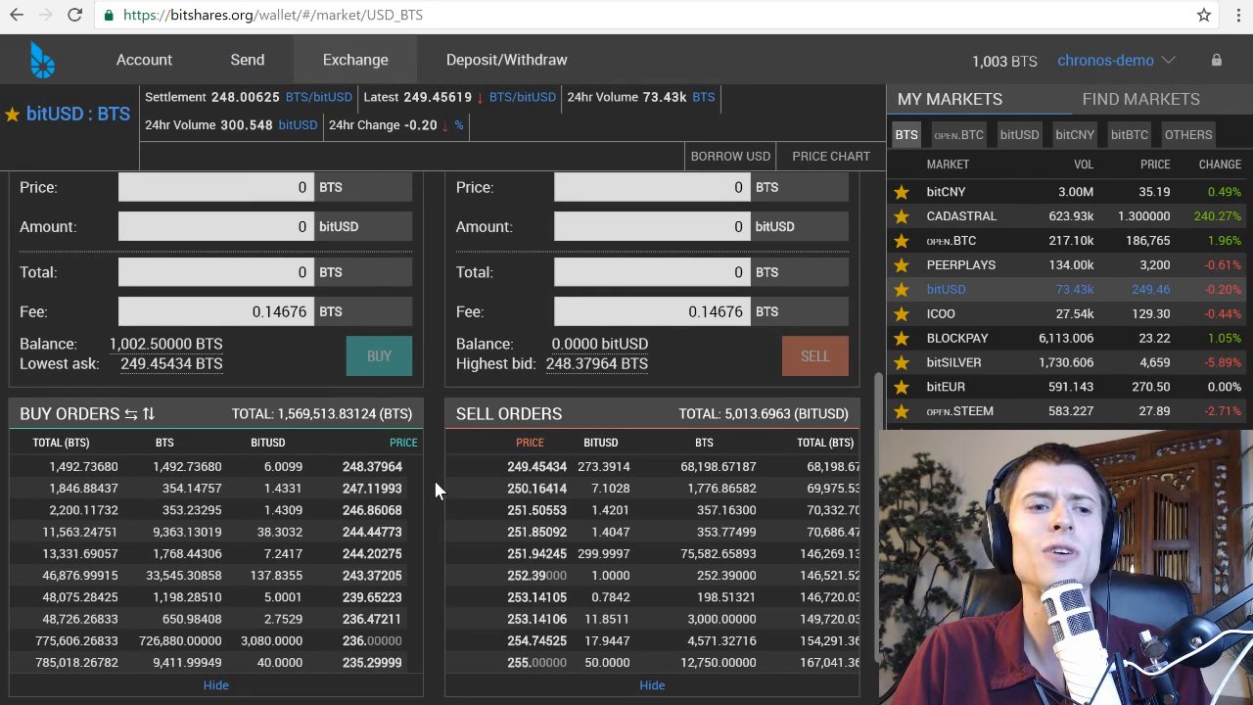
mouse_move(471, 471)
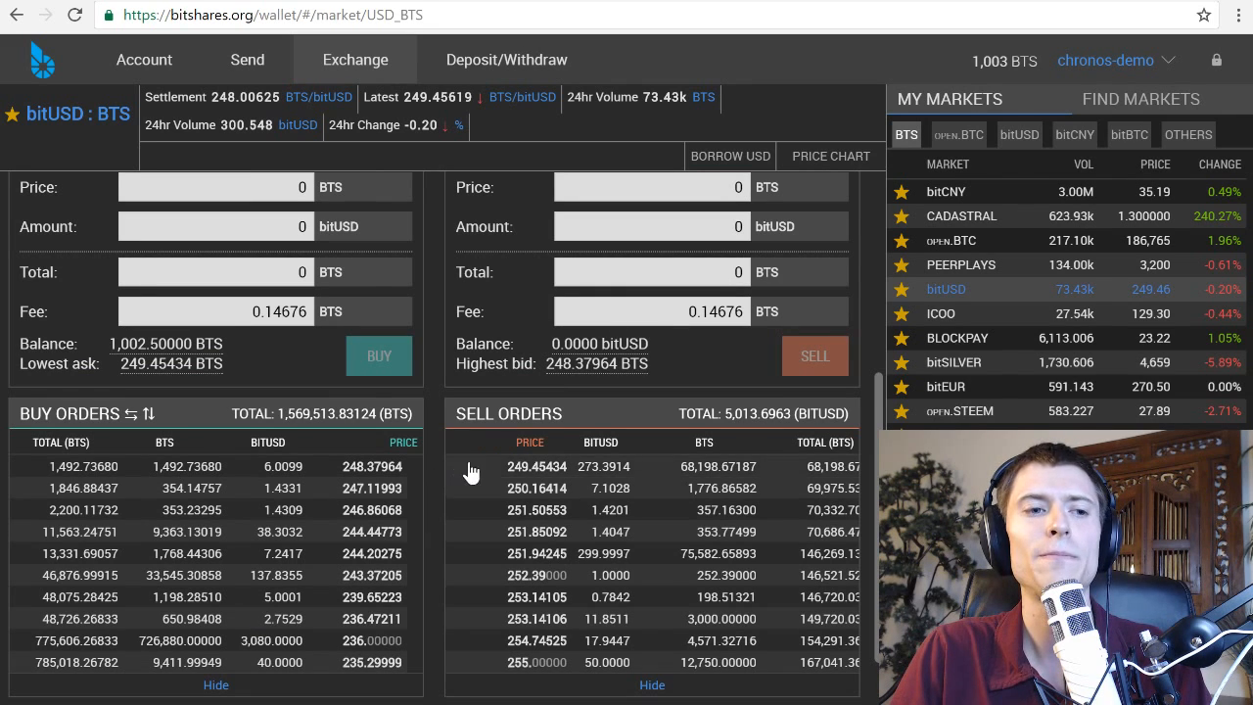
mouse_move(509, 478)
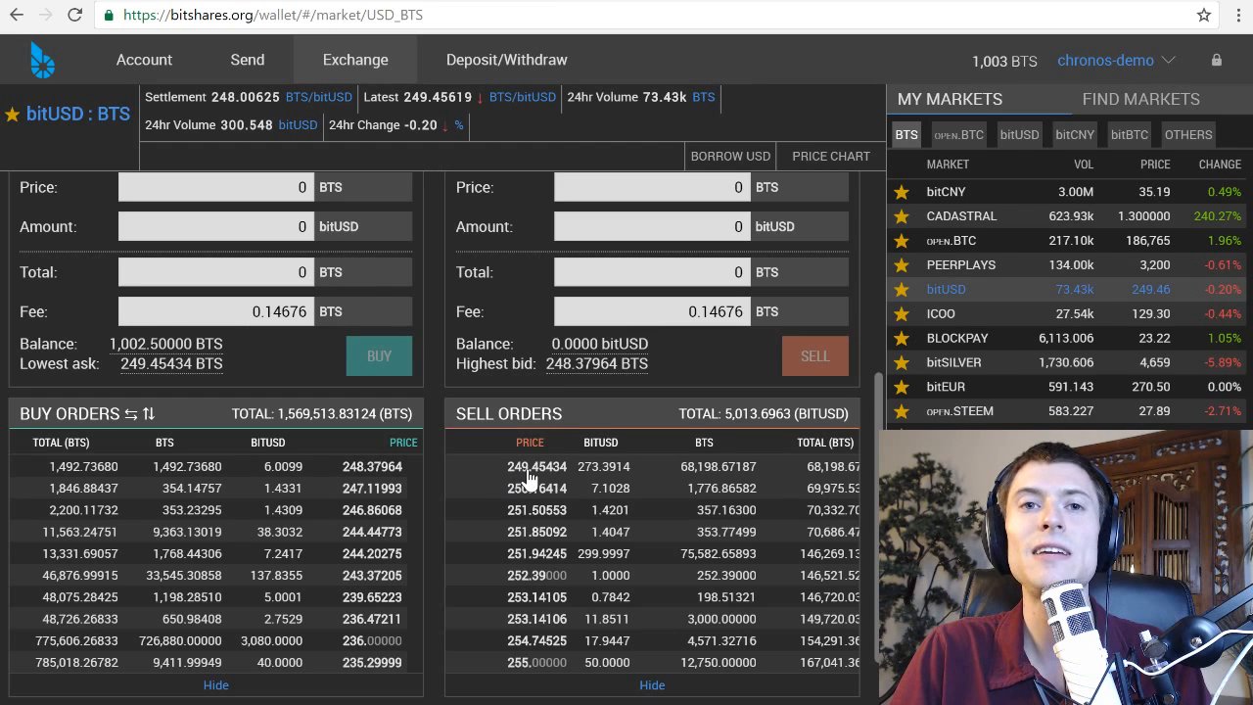
mouse_move(577, 476)
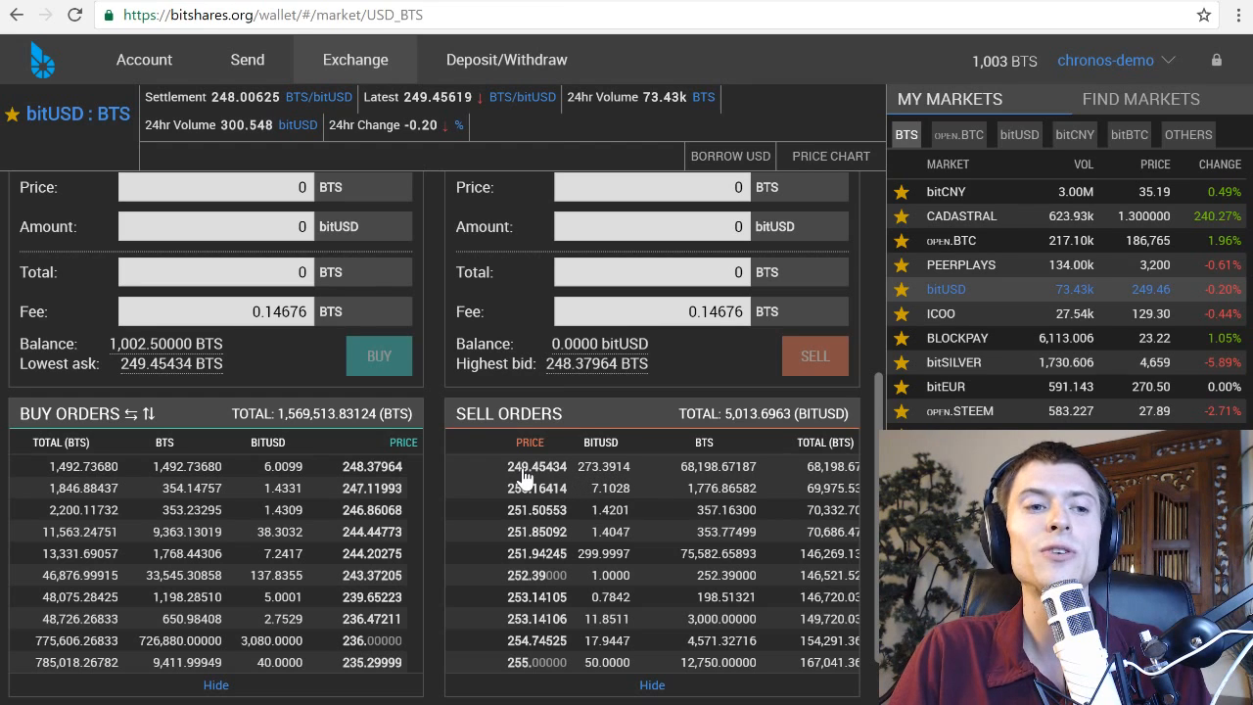
Fill a 1 bitUSD buy at the 249.45434 BTS lowest ask and submit
click(536, 466)
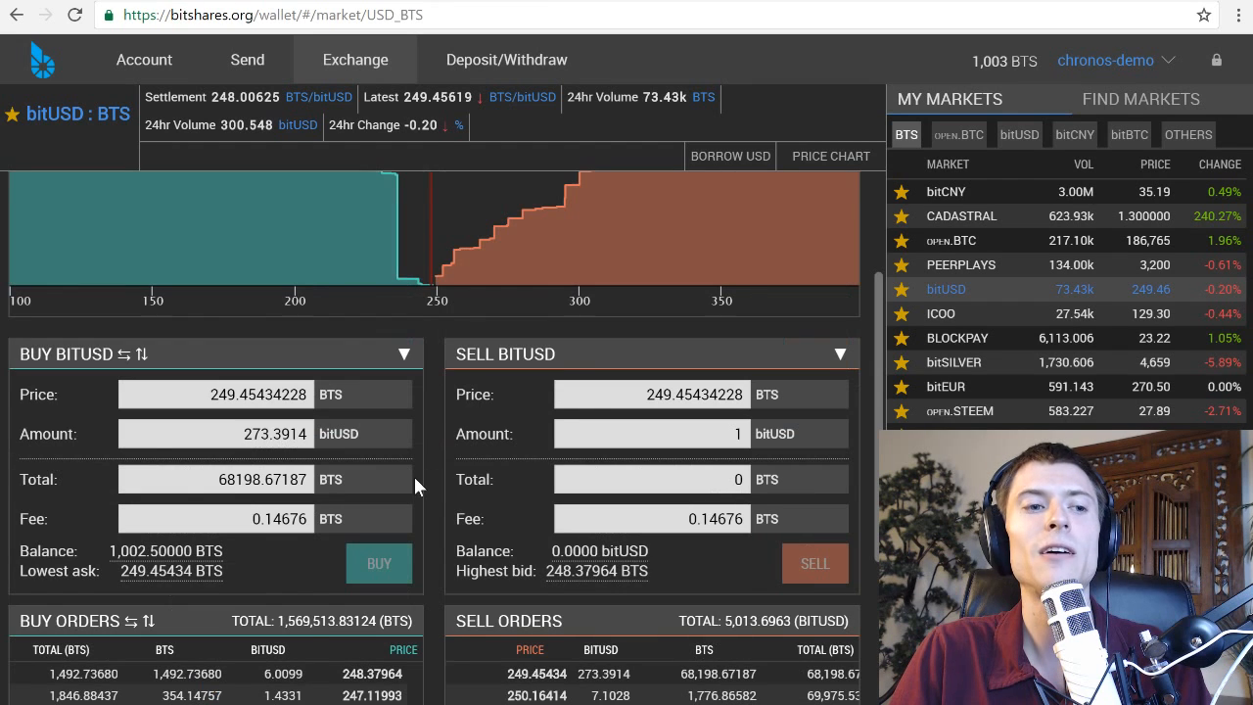
mouse_move(341, 598)
text(1)
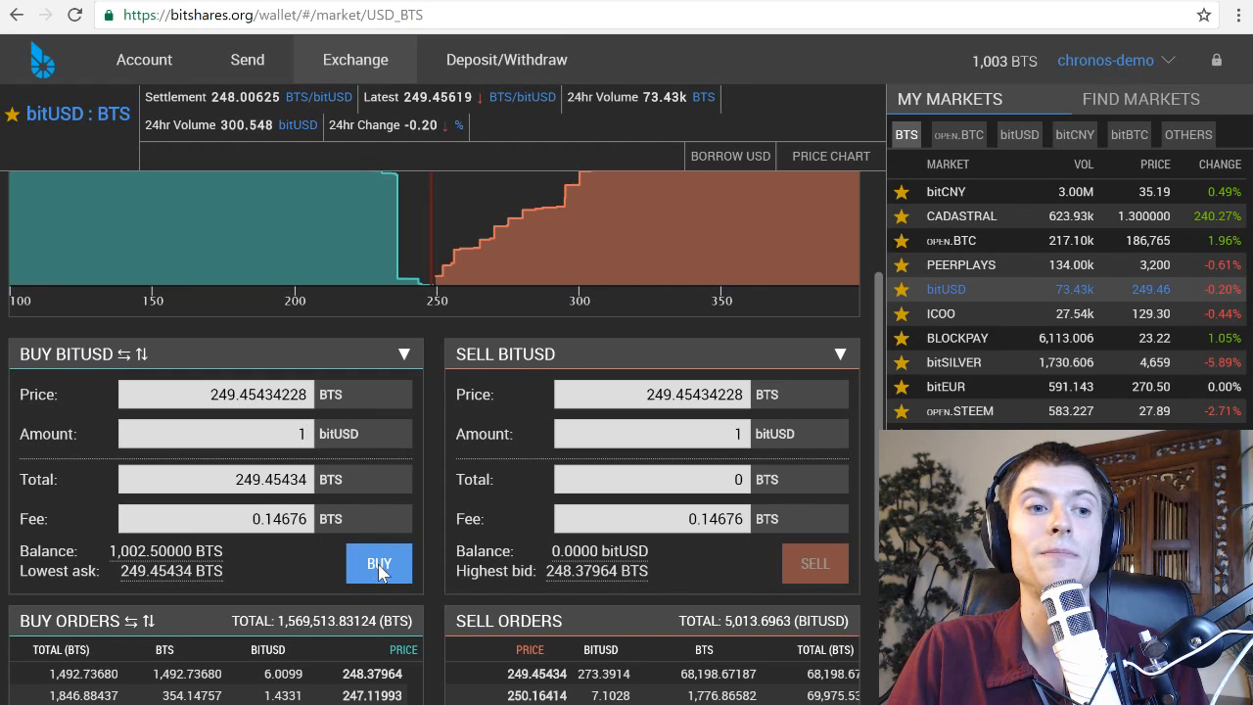
click(379, 563)
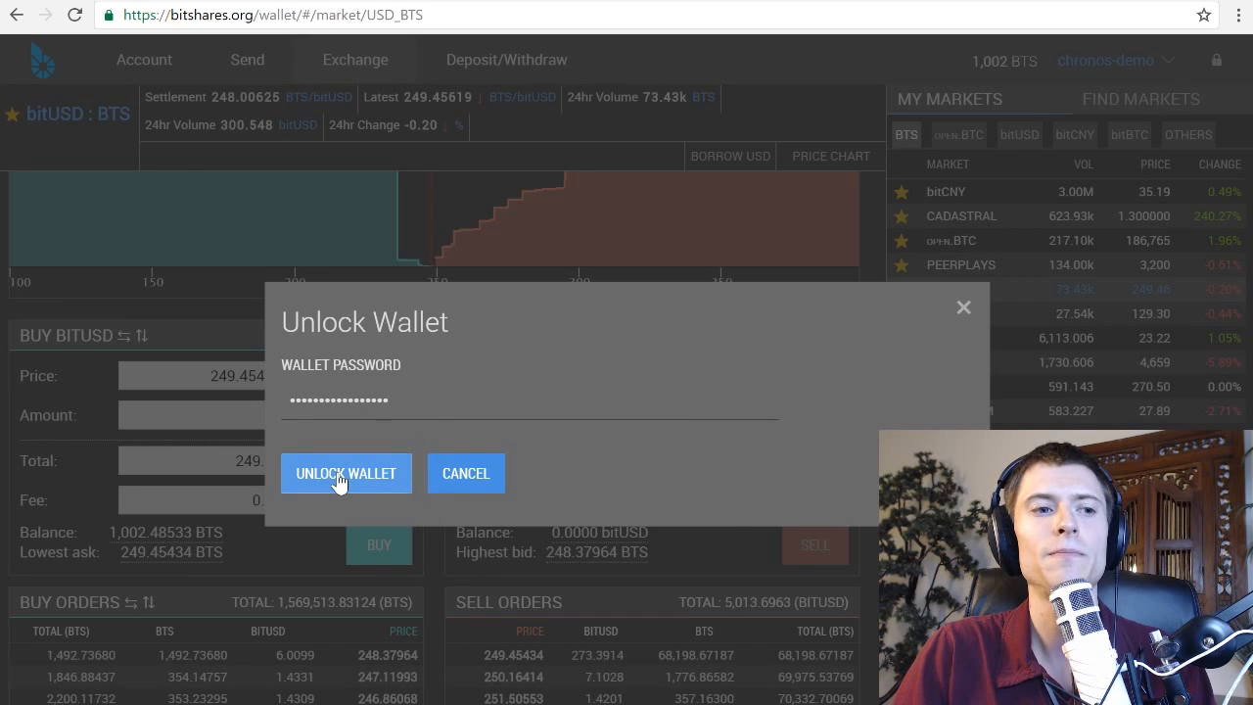
Unlock the wallet and confirm buying 1 bitUSD for 249.45454 BTS
click(345, 473)
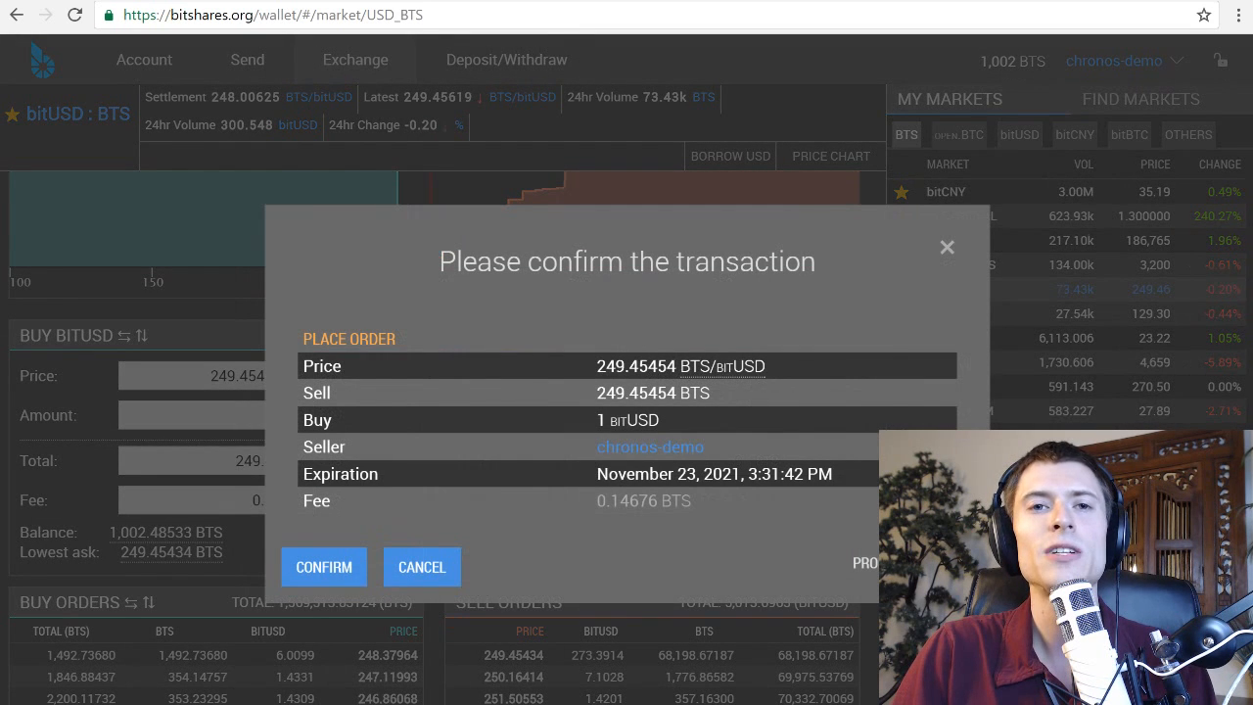
mouse_move(588, 393)
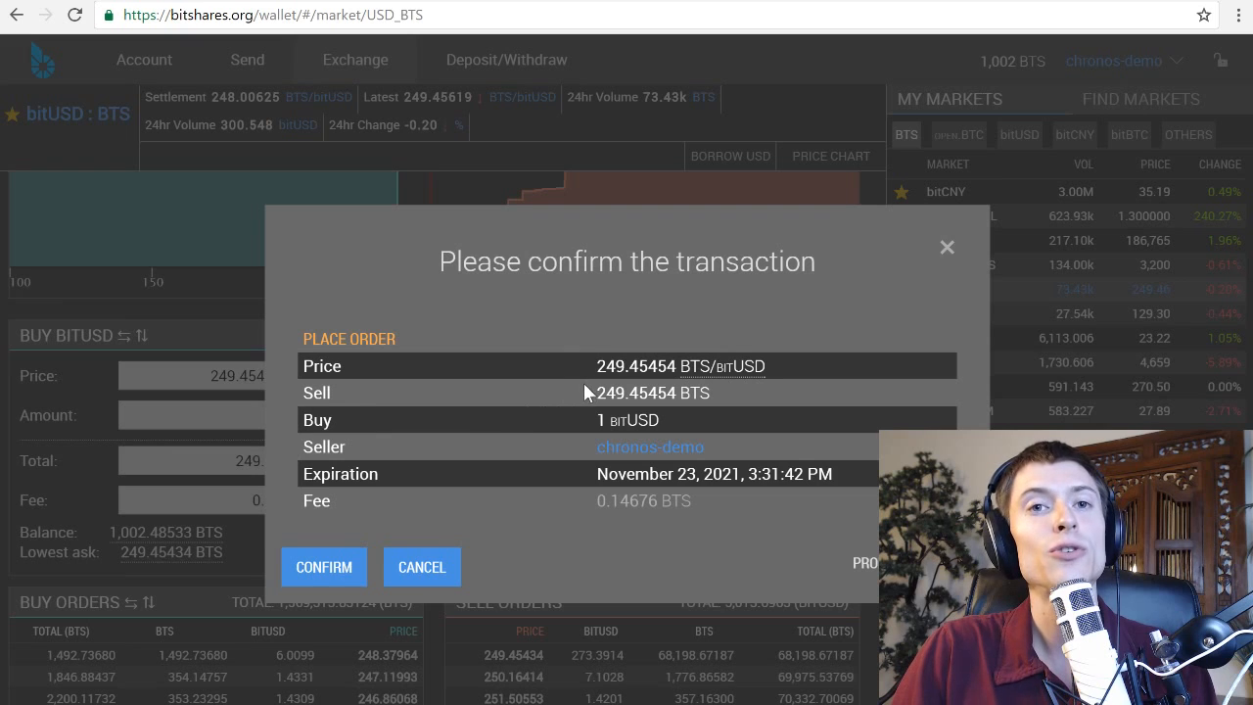
double_click(622, 365)
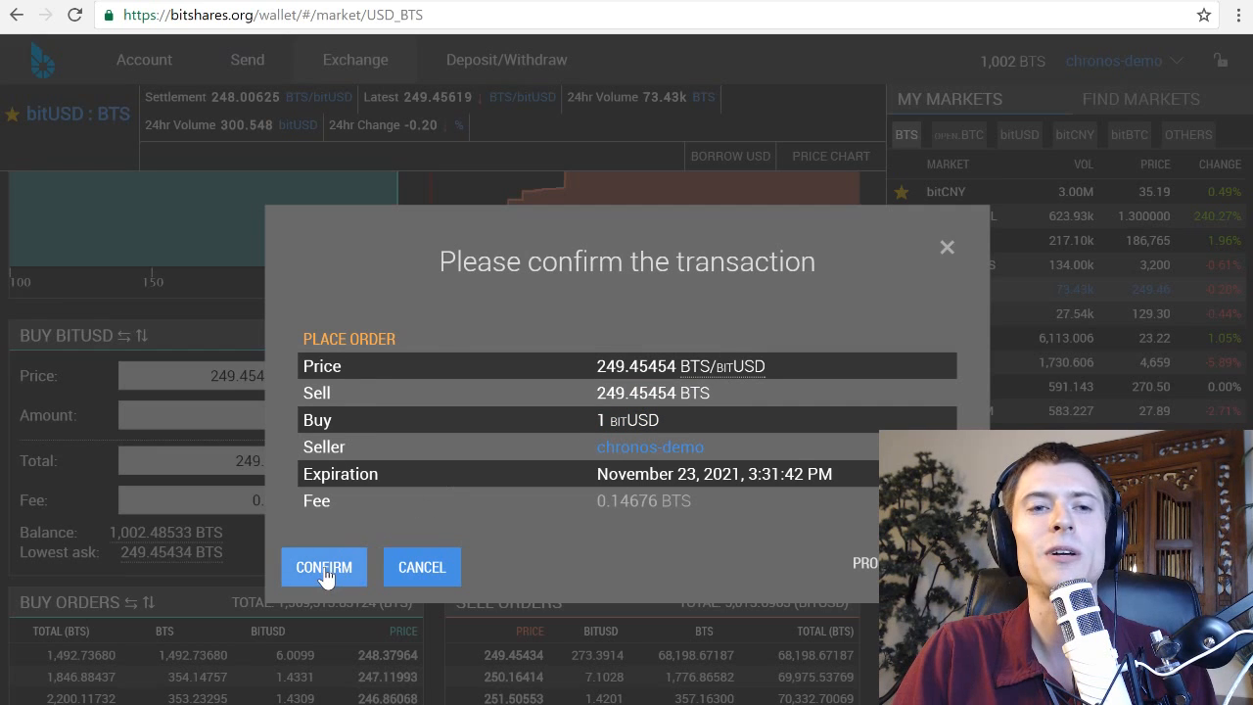
click(323, 567)
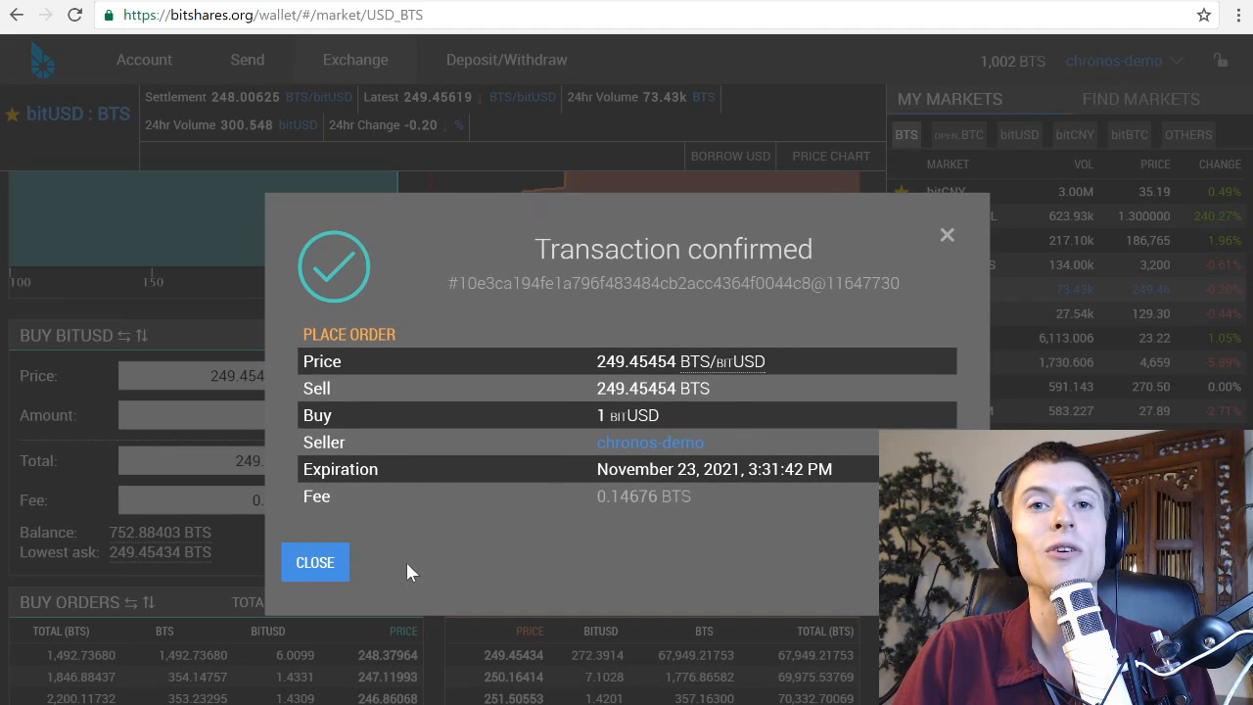
mouse_move(333, 562)
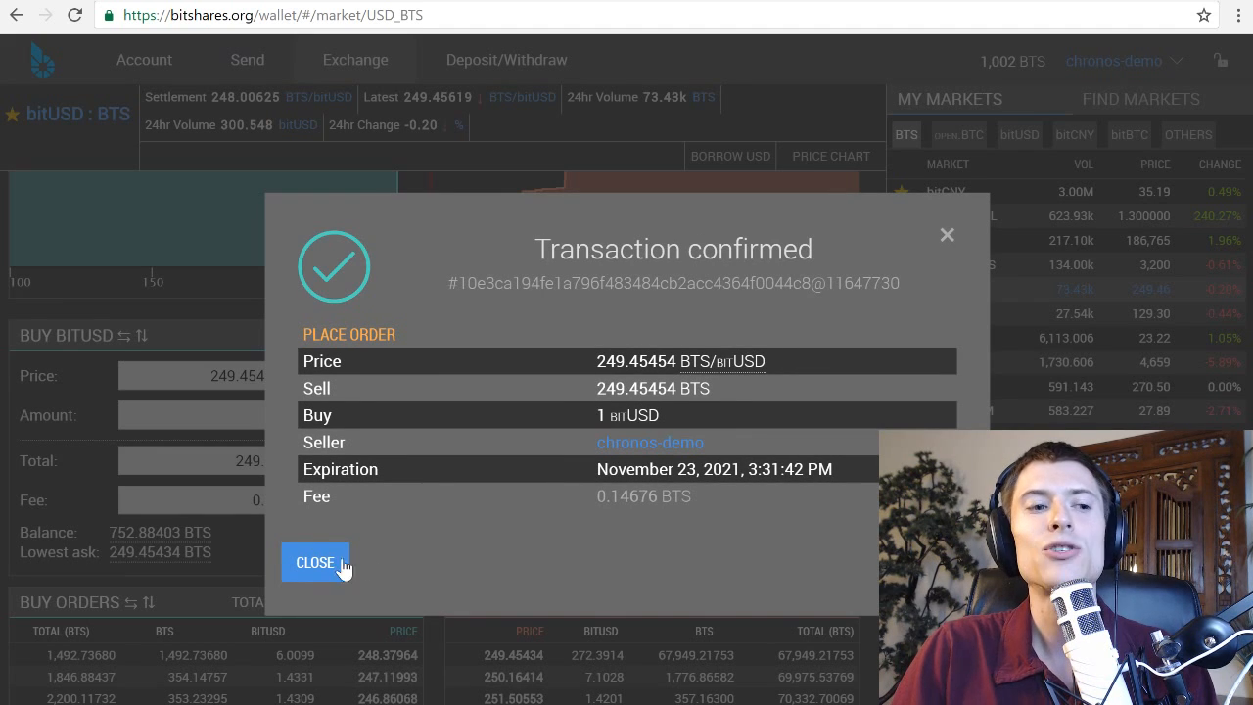
Close the Transaction confirmed dialog, showing 1 bitUSD and 752.88 BTS balances
click(315, 562)
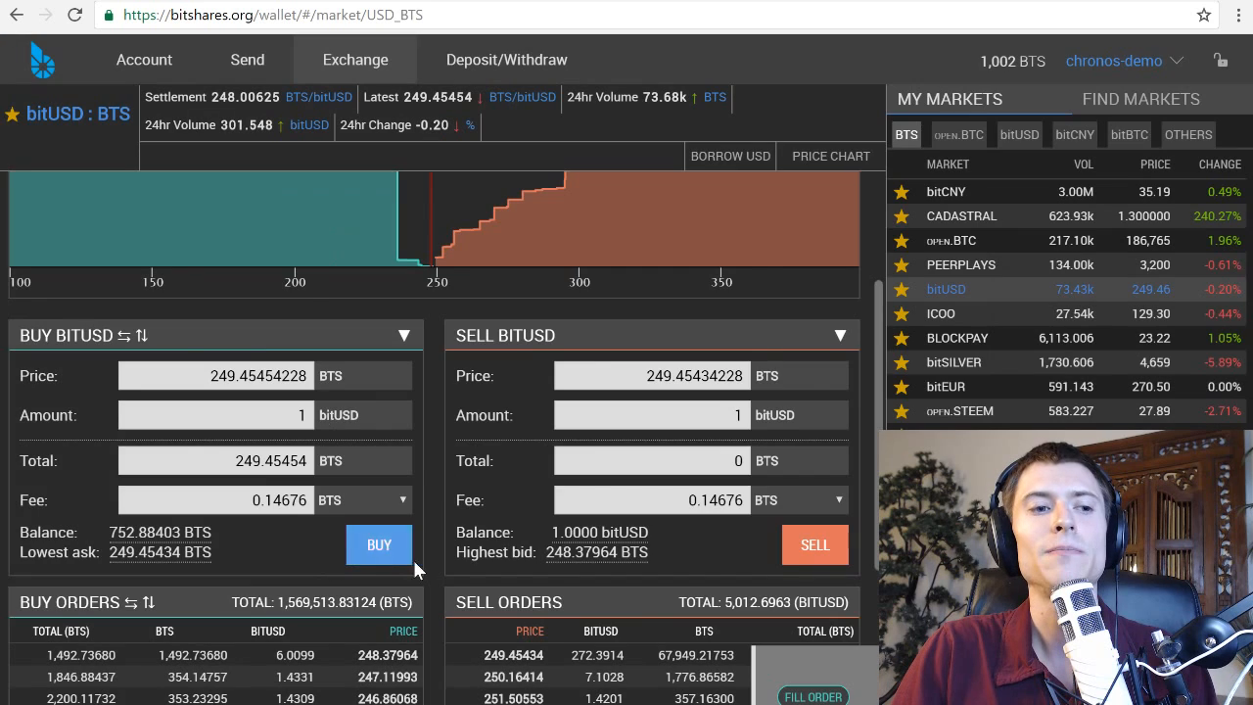
mouse_move(379, 545)
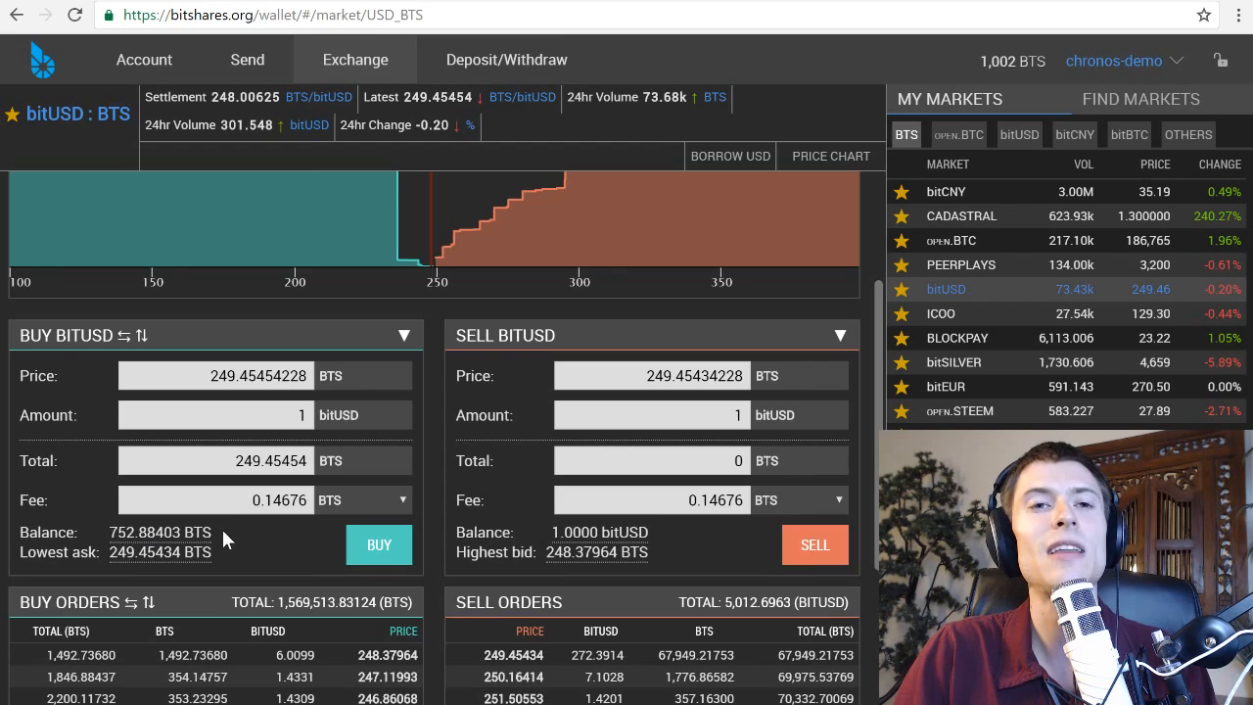
mouse_move(582, 541)
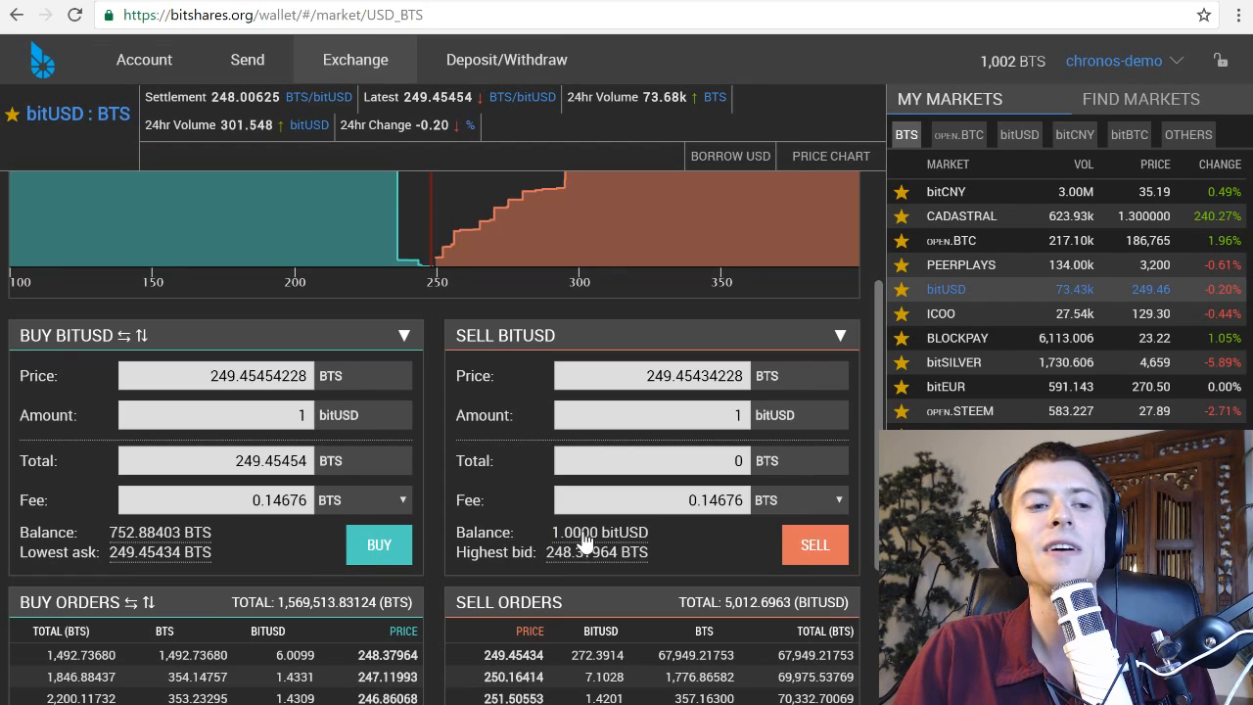